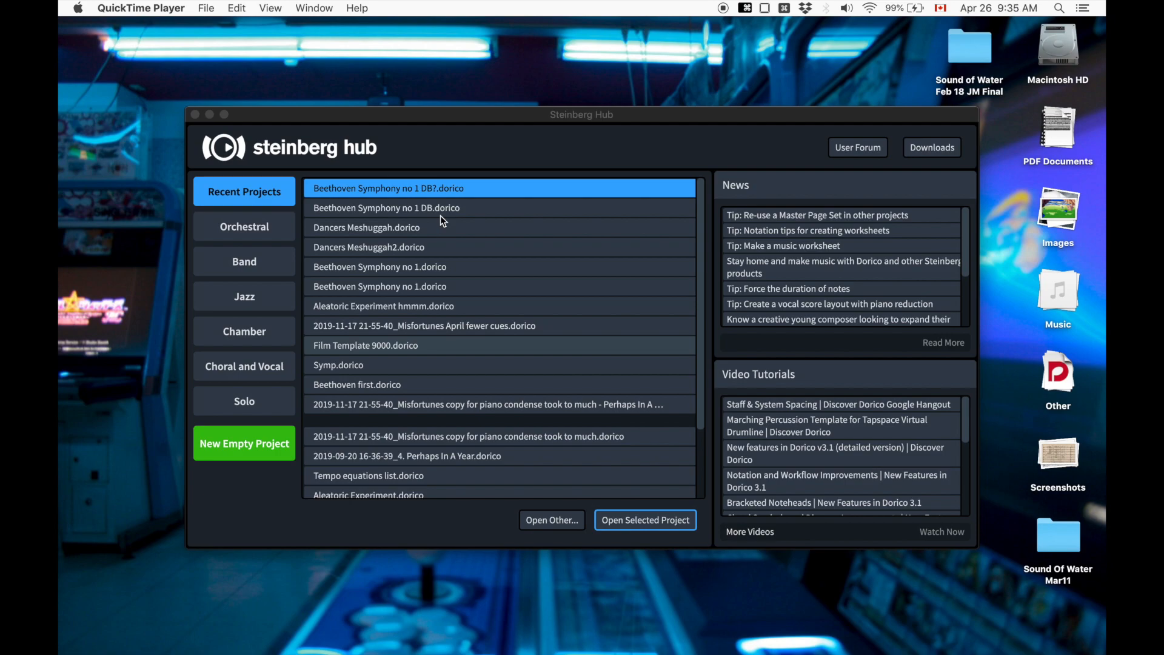
pyautogui.moveTo(244, 452)
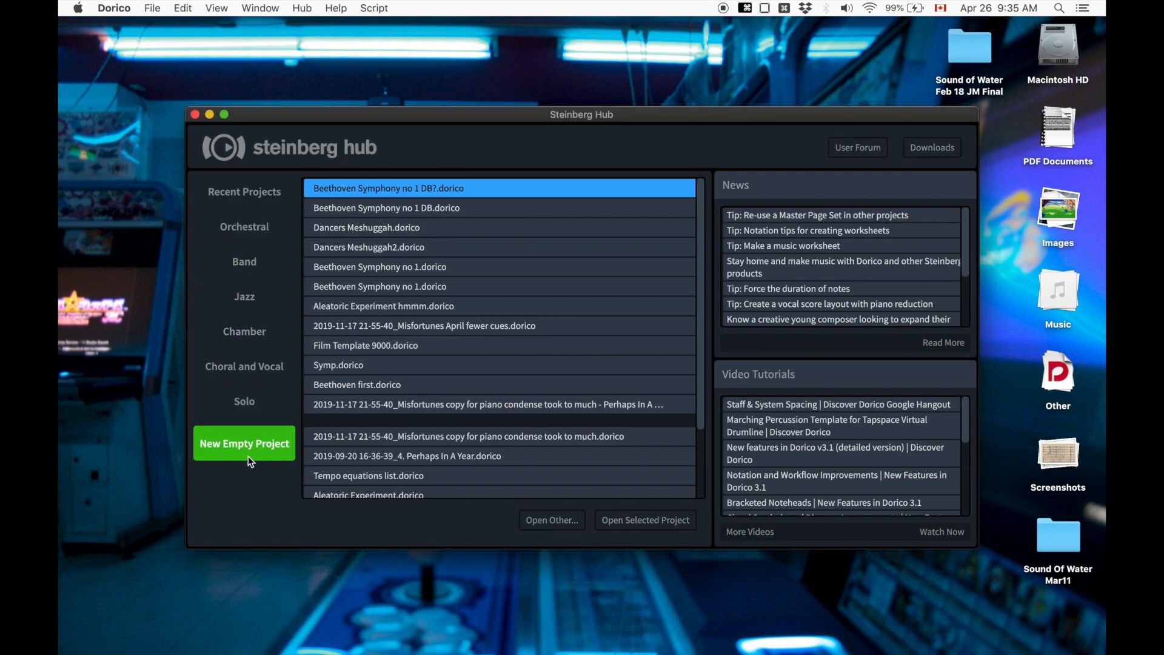
# Start a new empty project, Untitled Project 1, from the Steinberg Hub
pyautogui.click(244, 444)
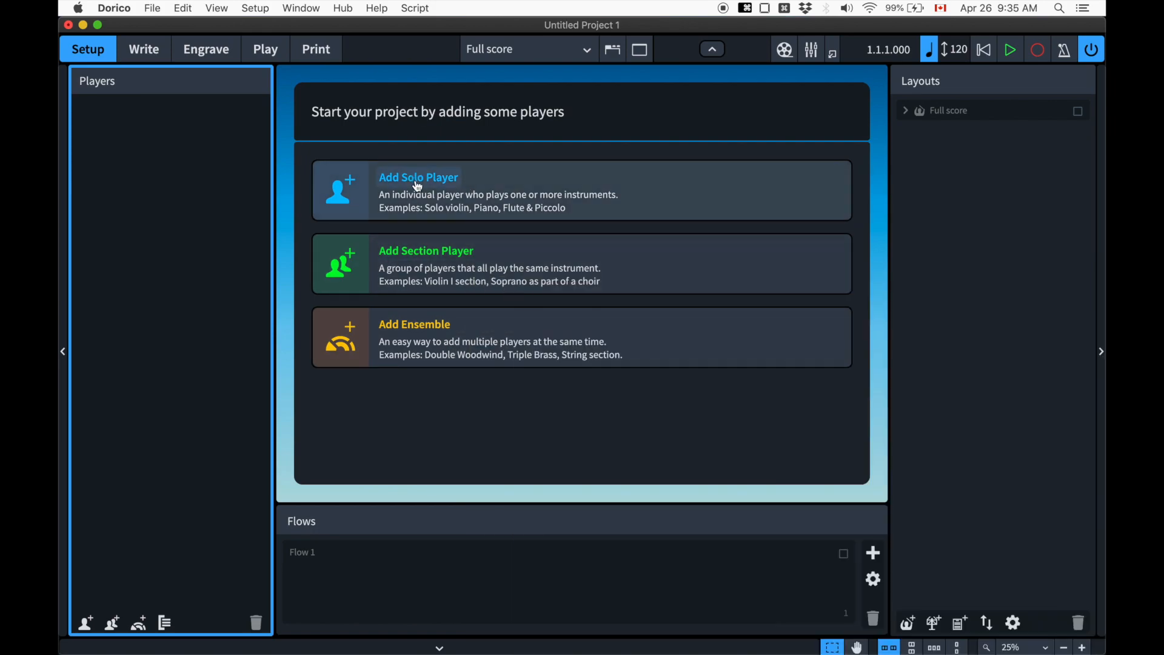
pyautogui.moveTo(157, 537)
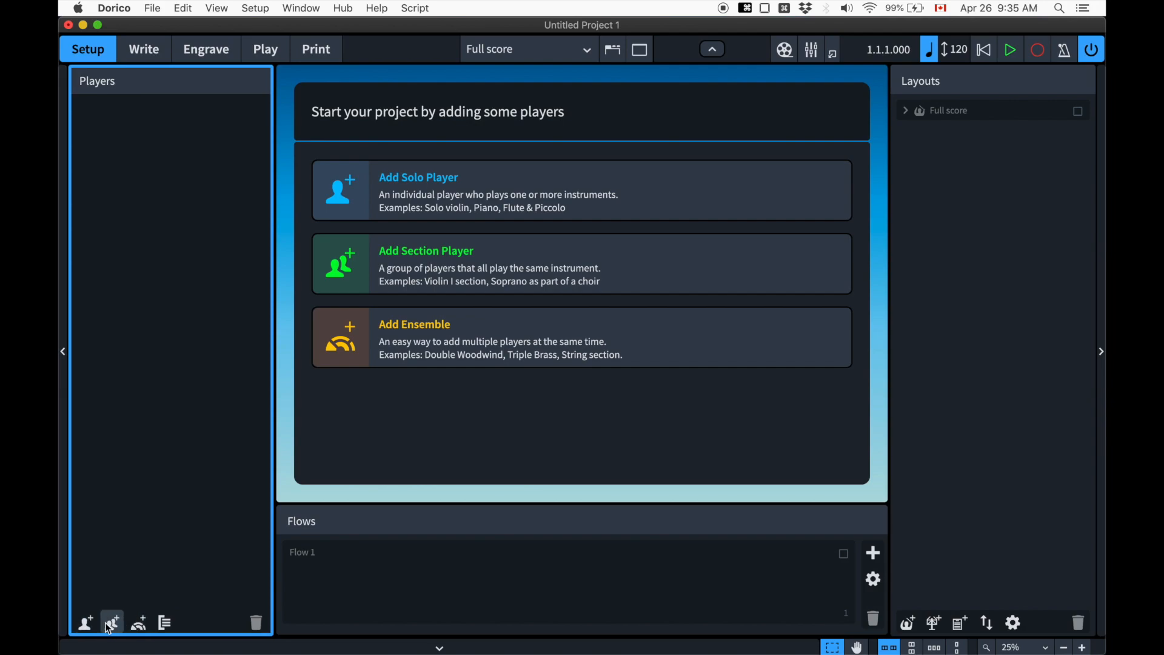
pyautogui.moveTo(416, 185)
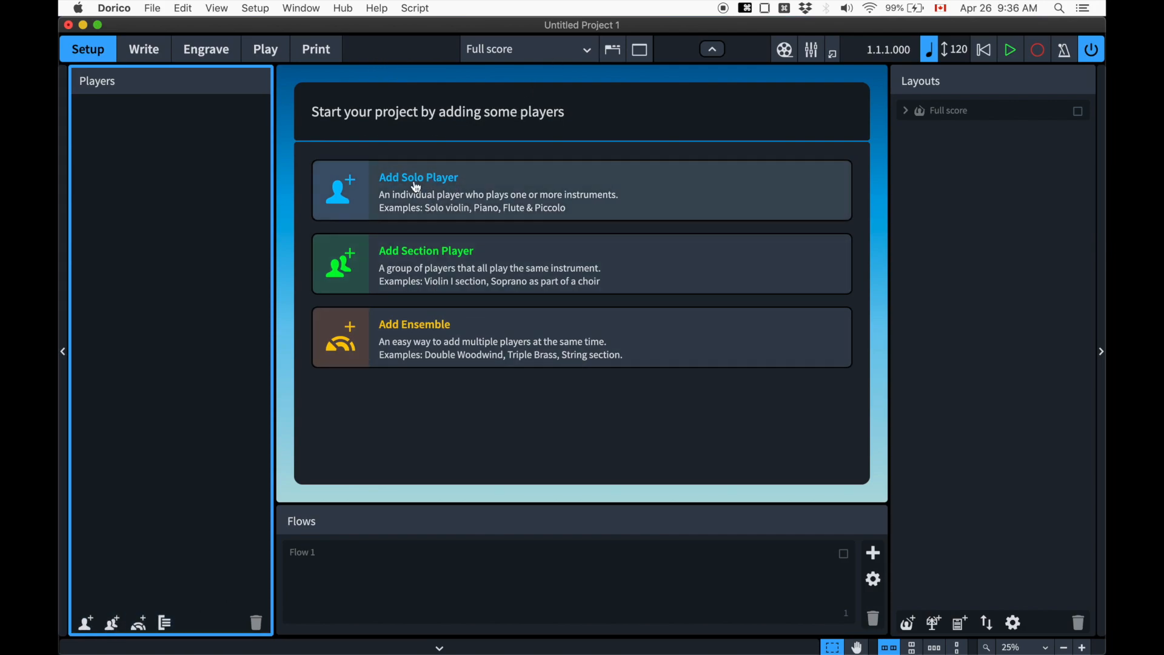
pyautogui.moveTo(799, 177)
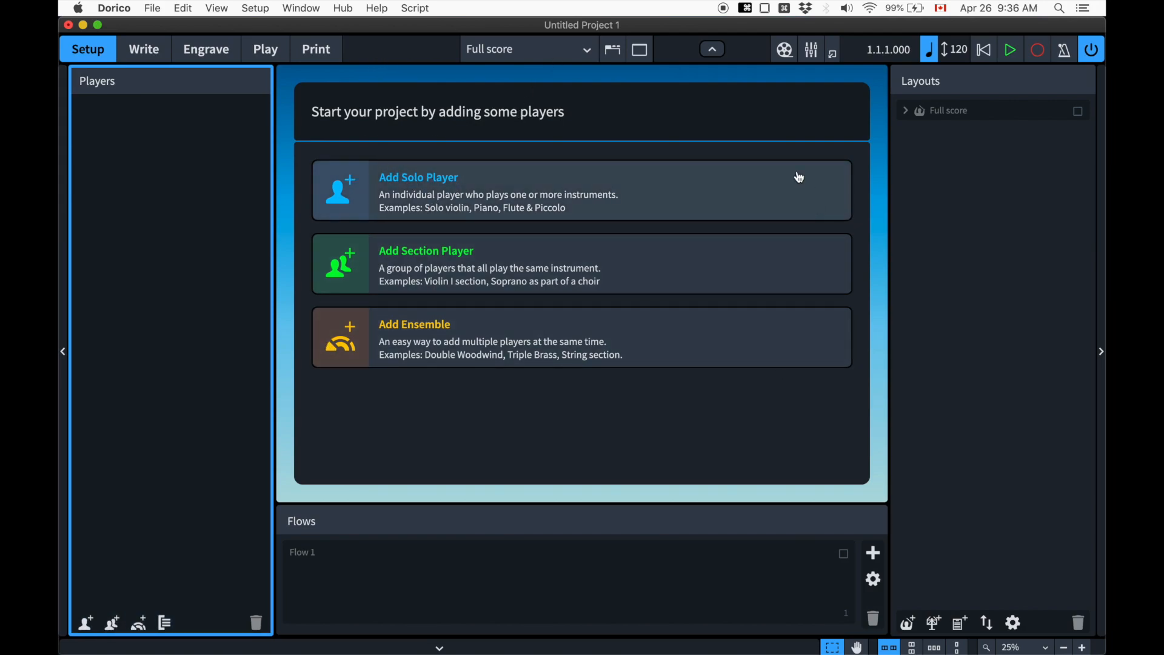
pyautogui.moveTo(70, 615)
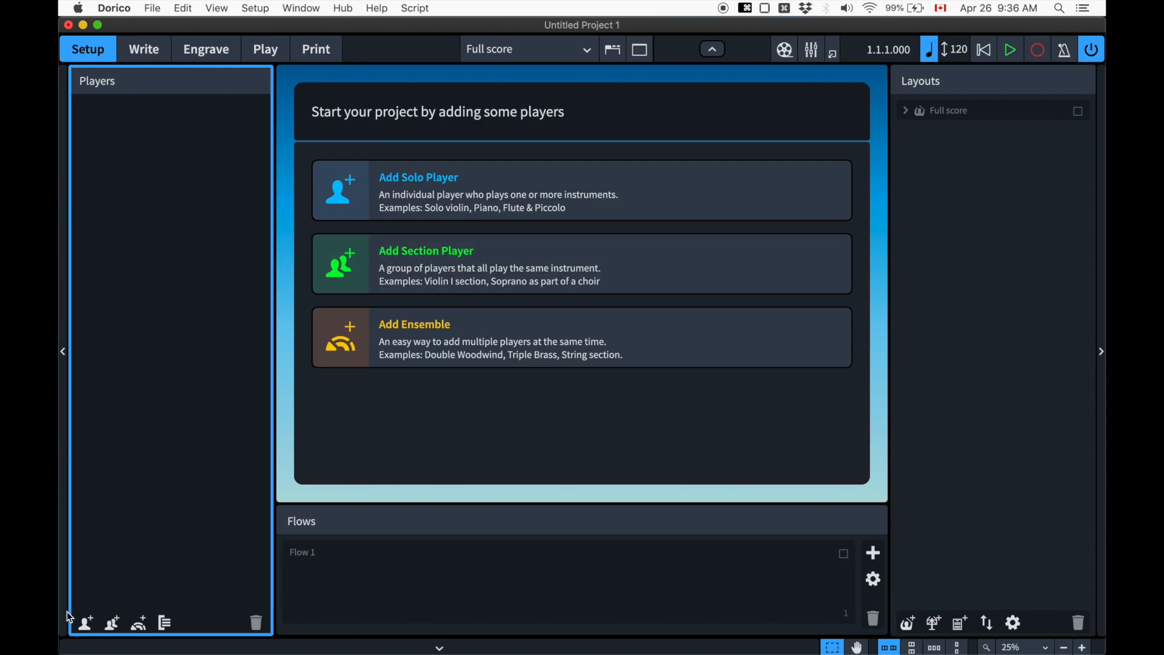
pyautogui.moveTo(84, 615)
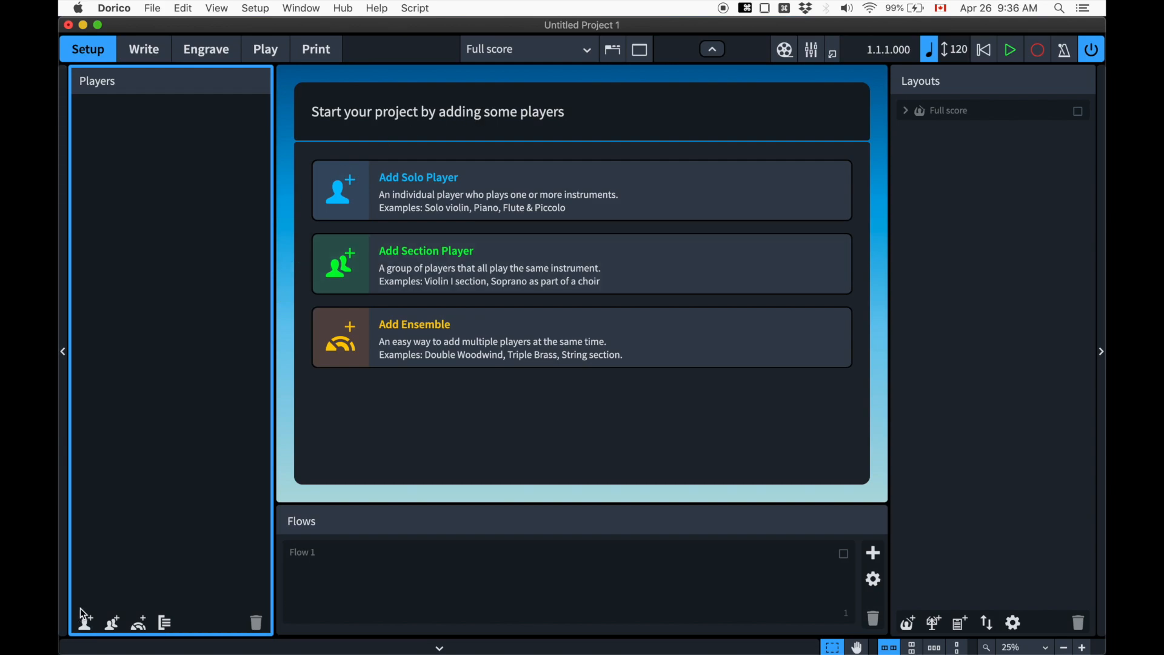
pyautogui.moveTo(475, 345)
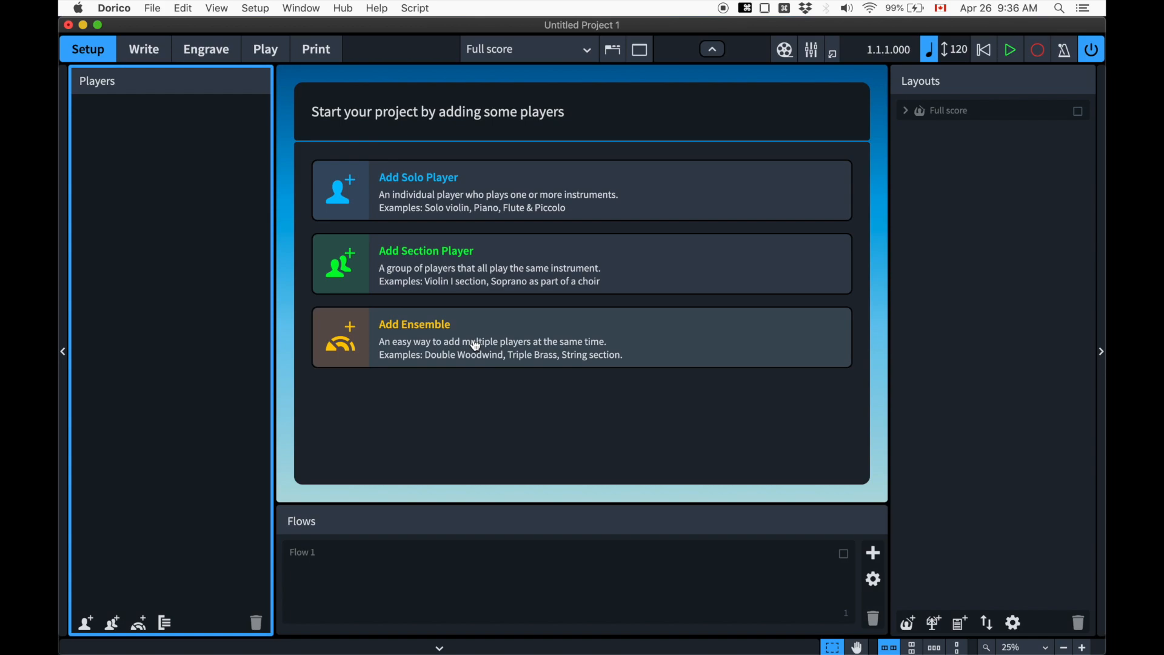
pyautogui.moveTo(350, 372)
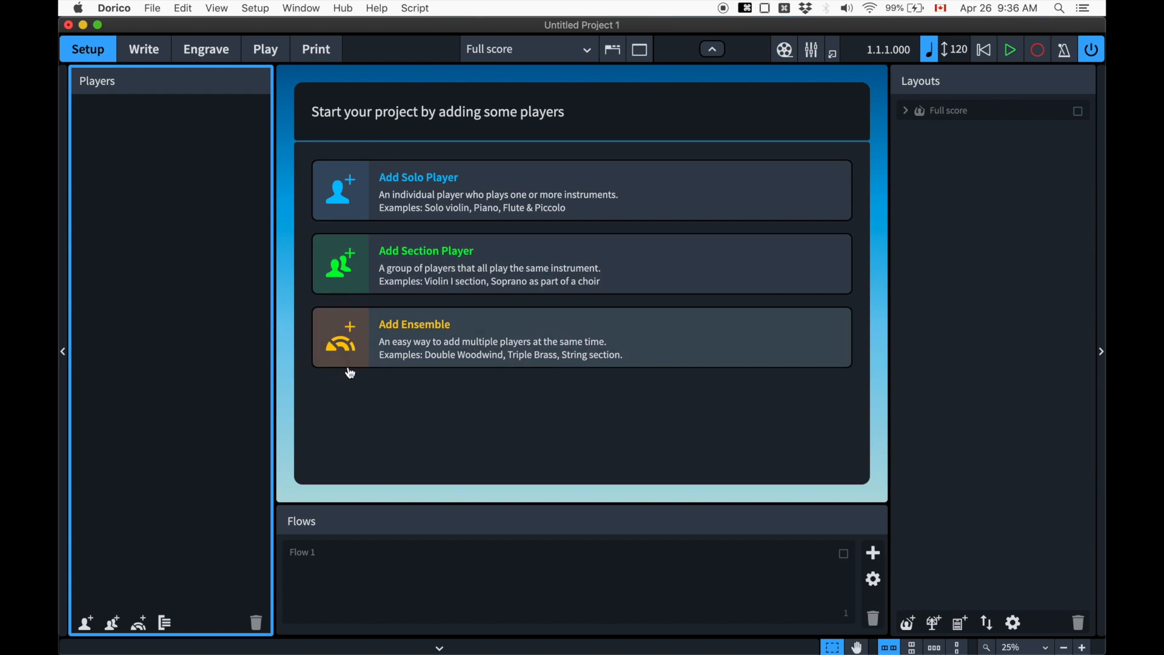
pyautogui.moveTo(107, 574)
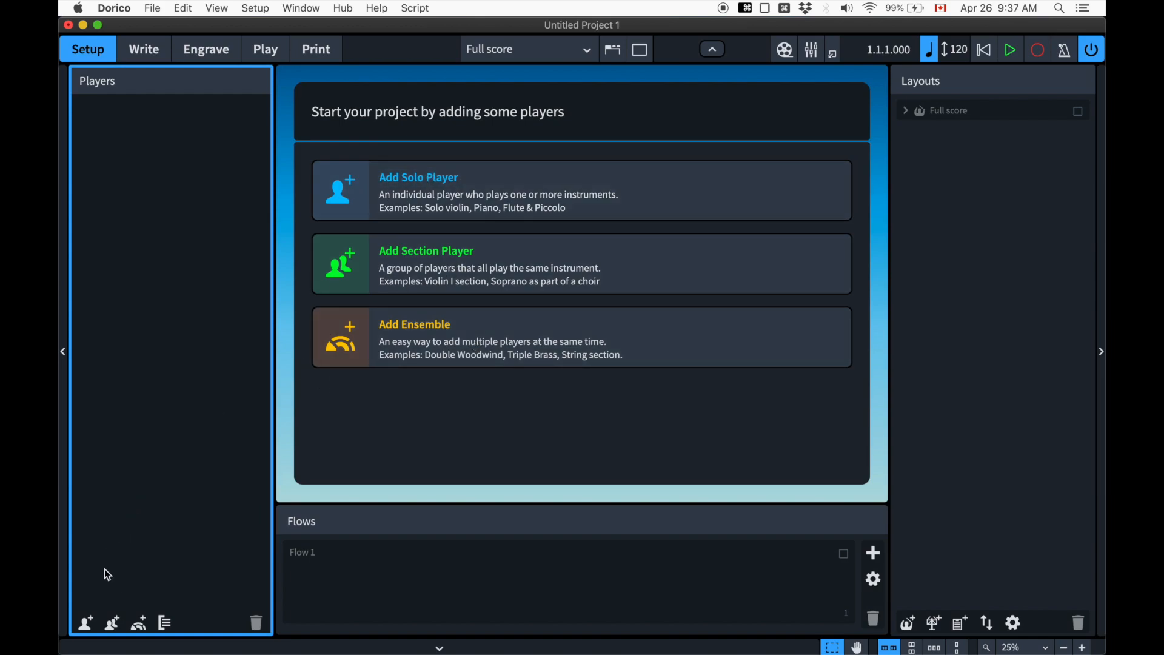
pyautogui.moveTo(343, 393)
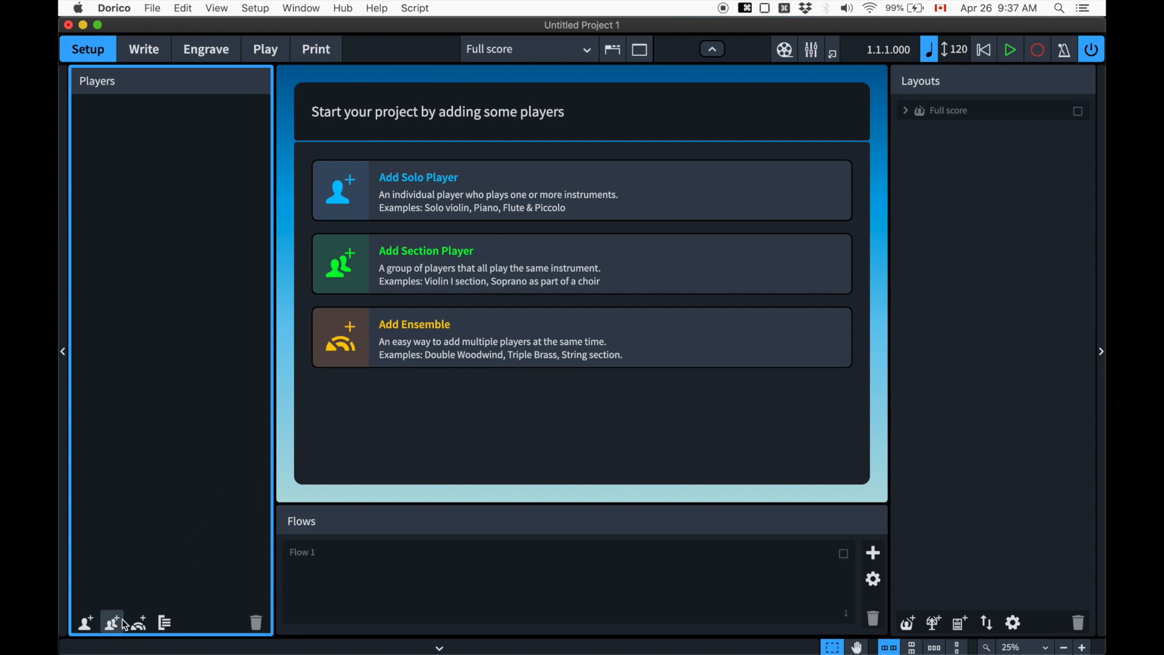
pyautogui.moveTo(332, 365)
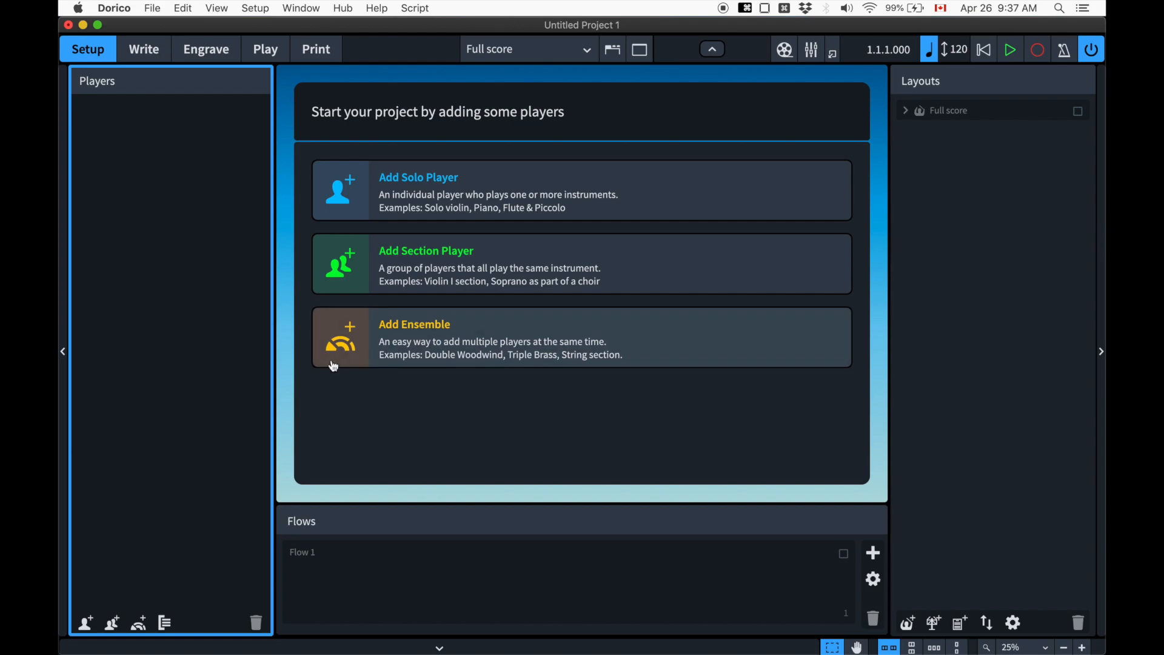
pyautogui.moveTo(318, 371)
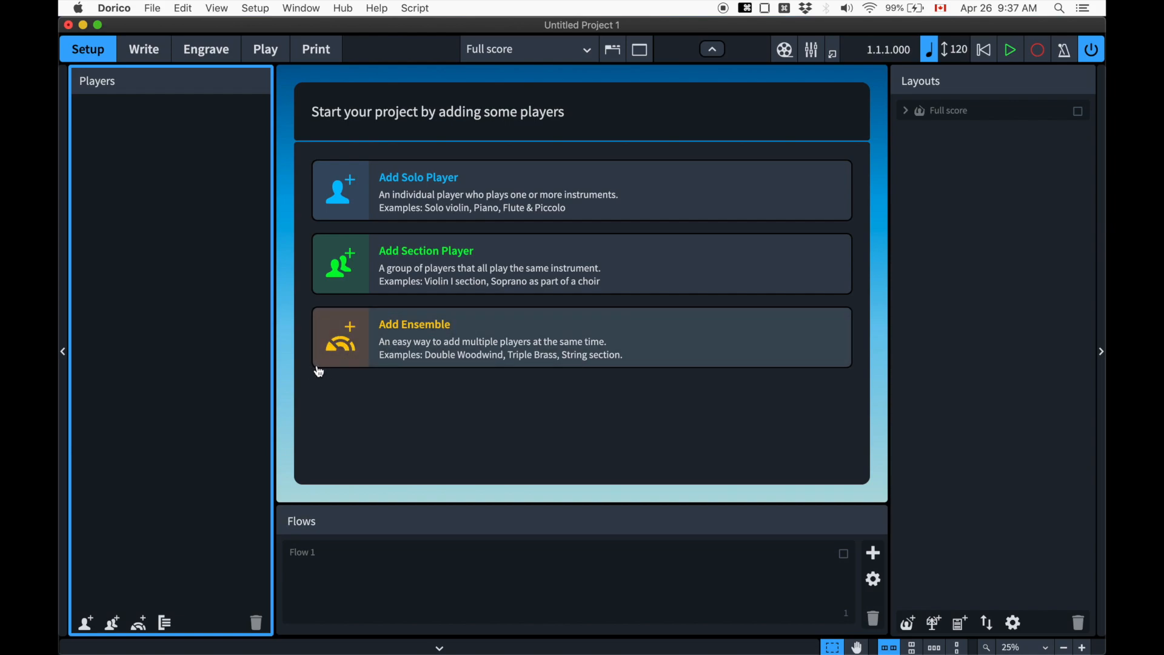
pyautogui.moveTo(330, 354)
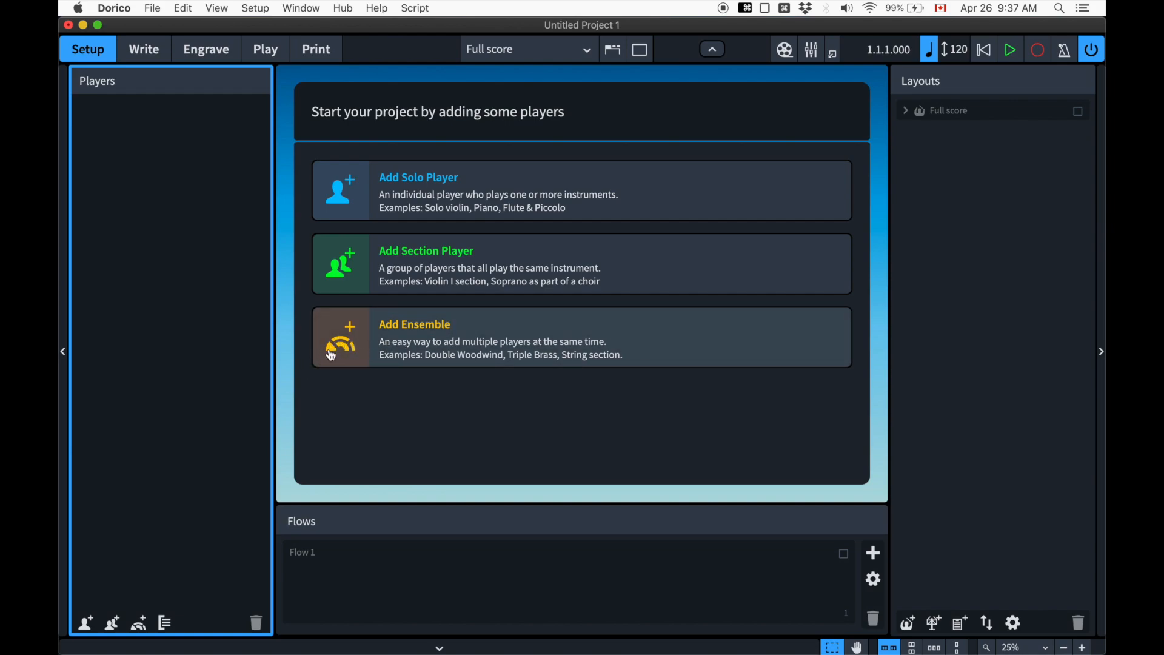
pyautogui.moveTo(311, 372)
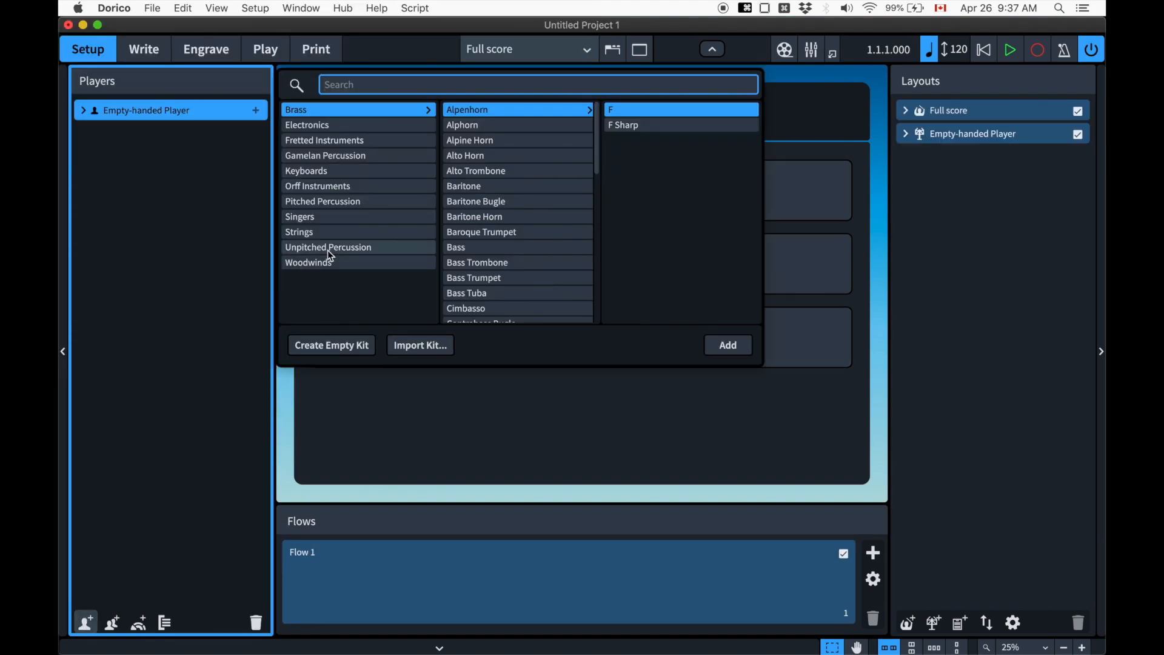
# Search 'bass' in the instrument picker and choose Double Bass in C tuning for the player
pyautogui.write('bas')
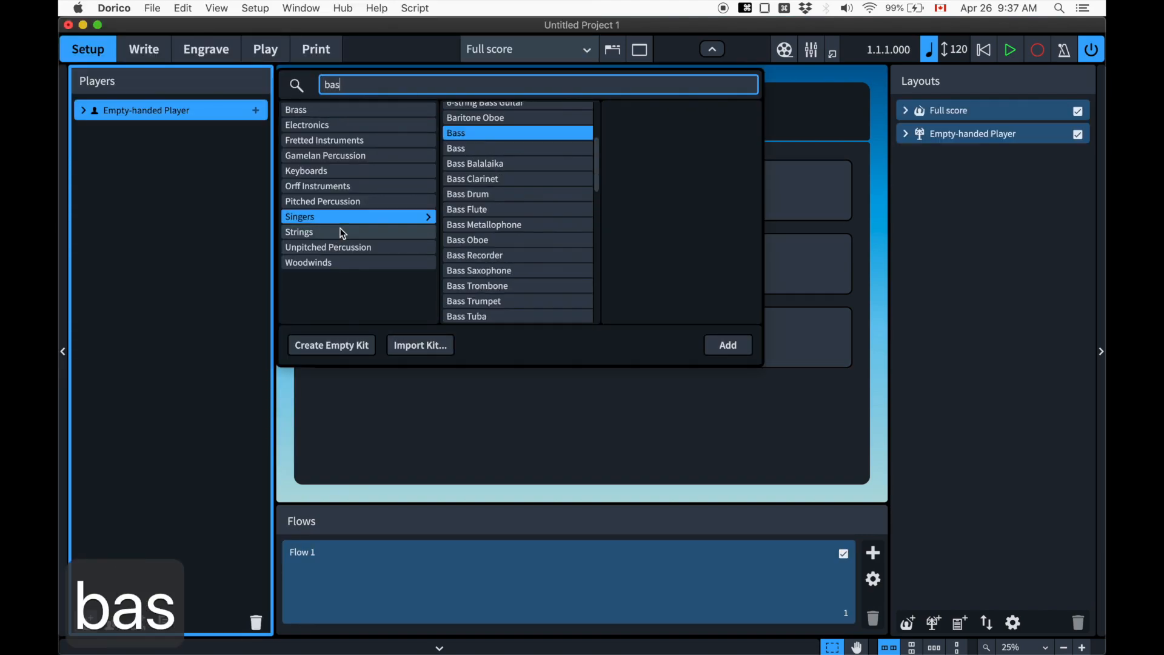
pyautogui.write('s')
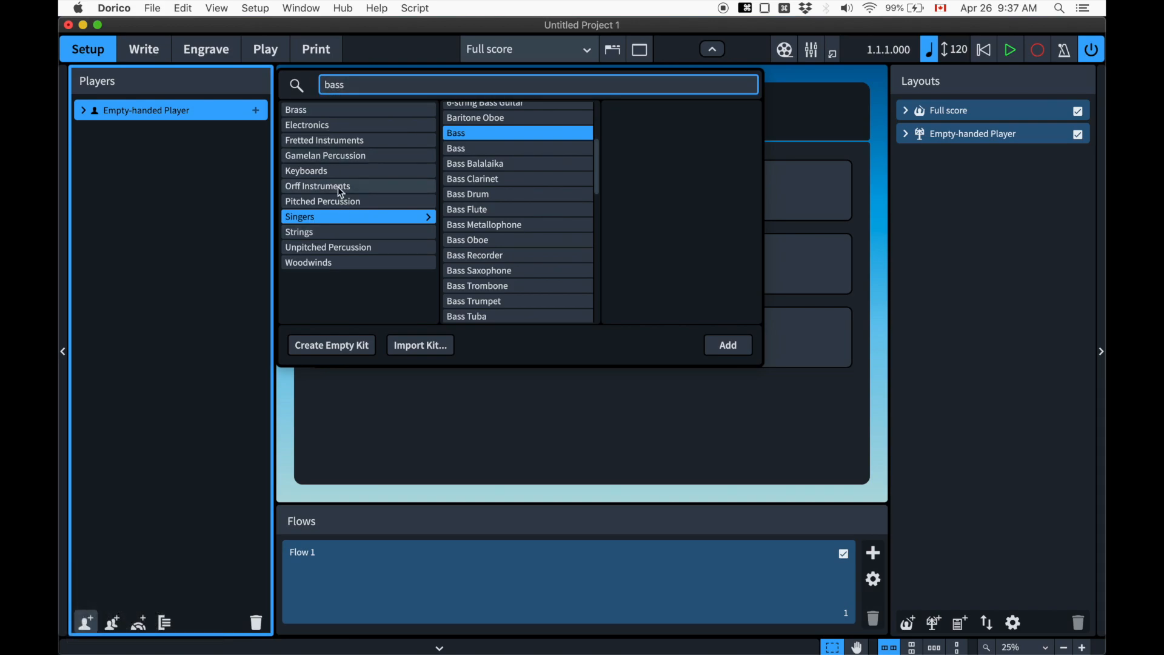
pyautogui.moveTo(312, 227)
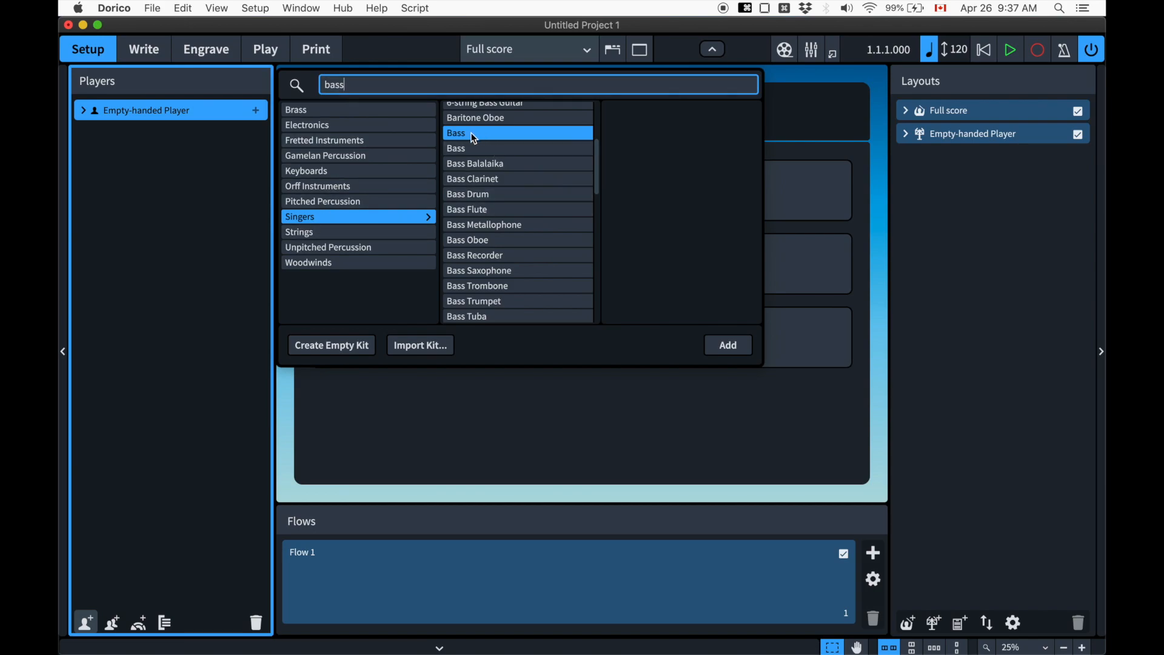
pyautogui.click(298, 232)
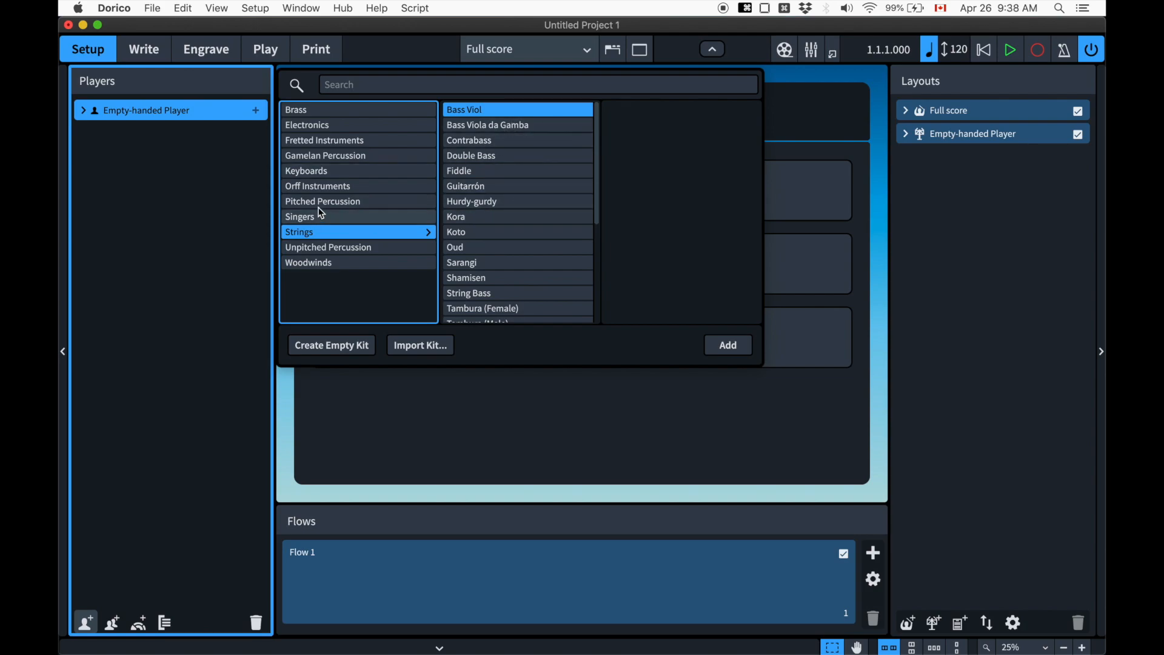
pyautogui.moveTo(494, 155)
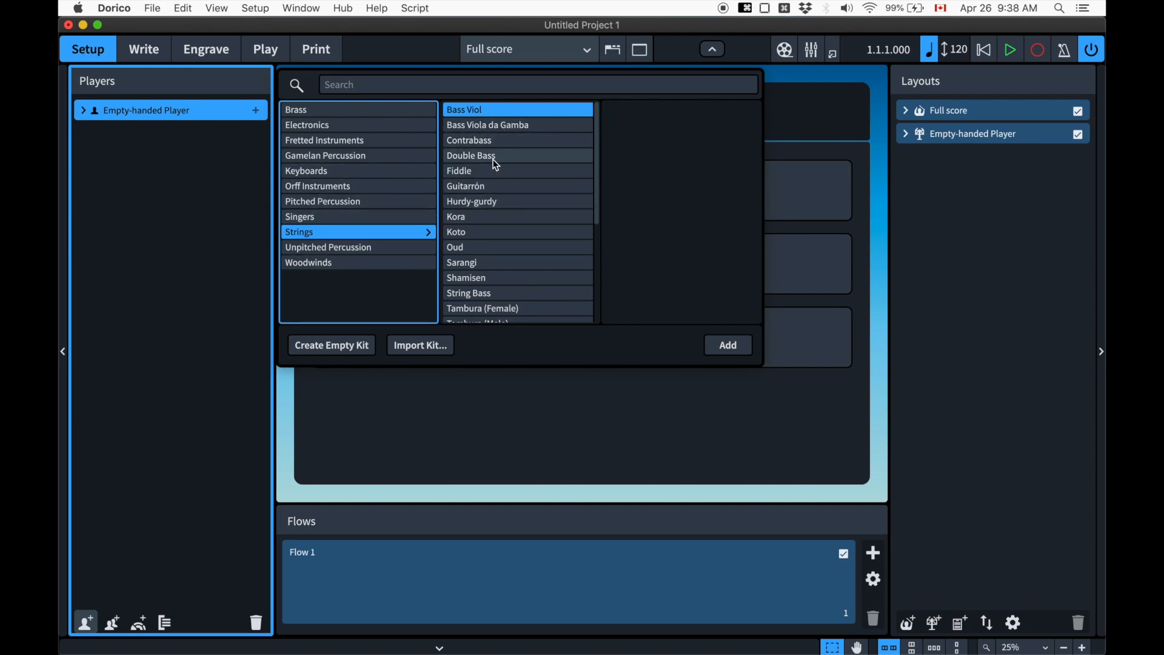
pyautogui.moveTo(494, 183)
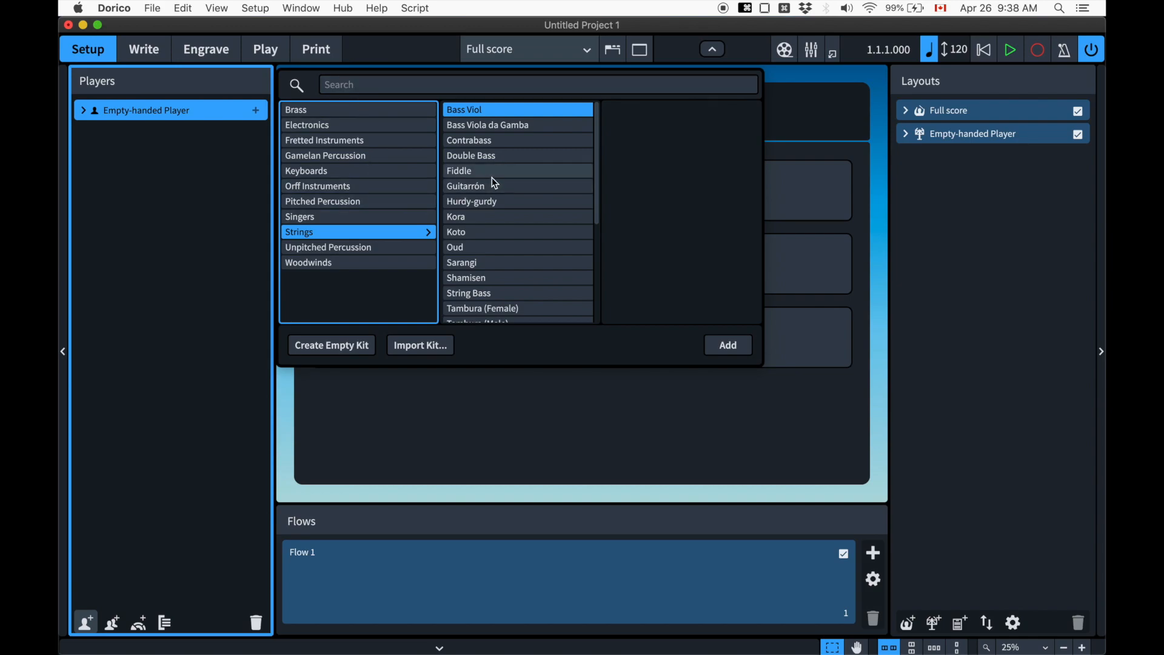
pyautogui.write('bass')
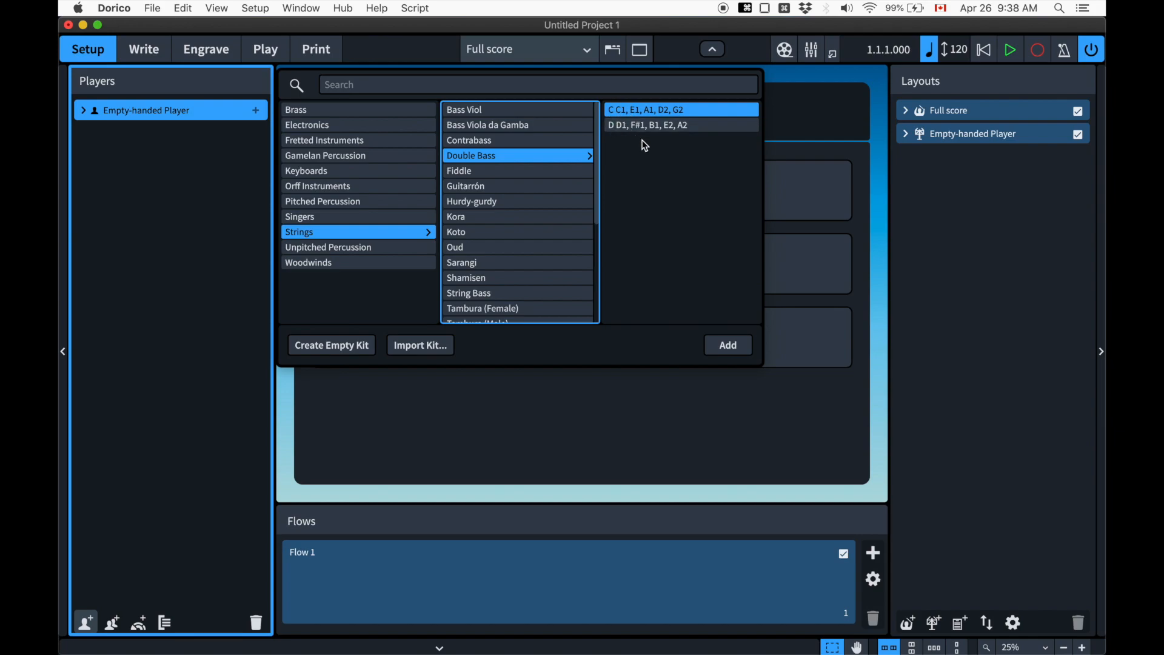
pyautogui.moveTo(673, 175)
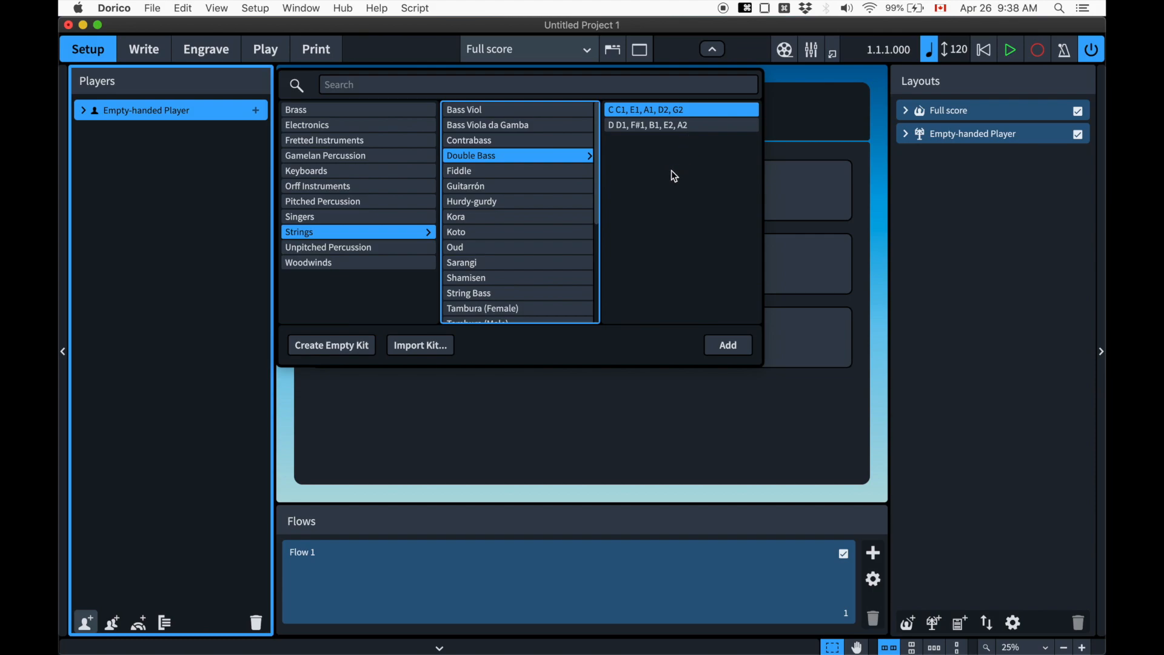
pyautogui.moveTo(699, 280)
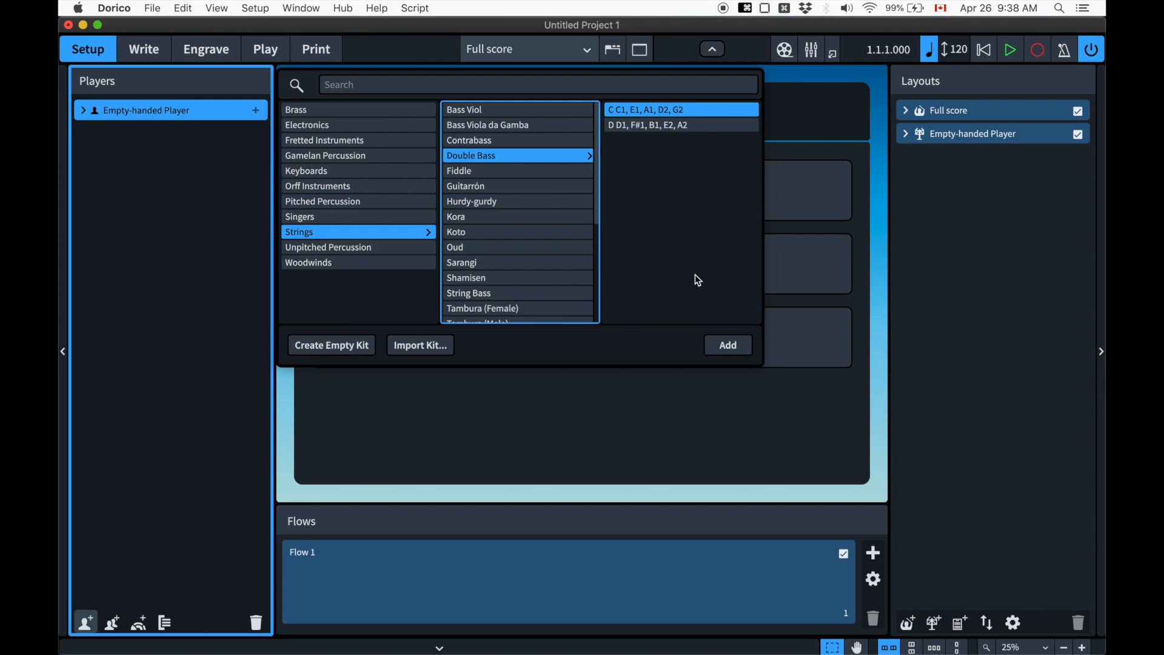
pyautogui.moveTo(728, 344)
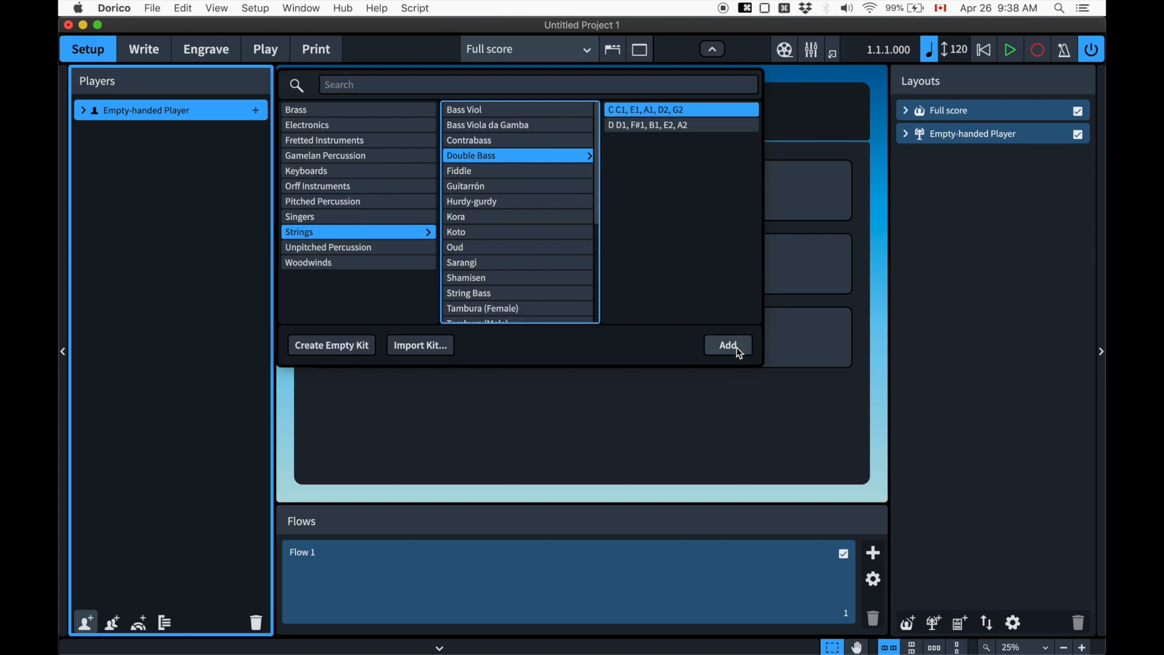
pyautogui.click(726, 344)
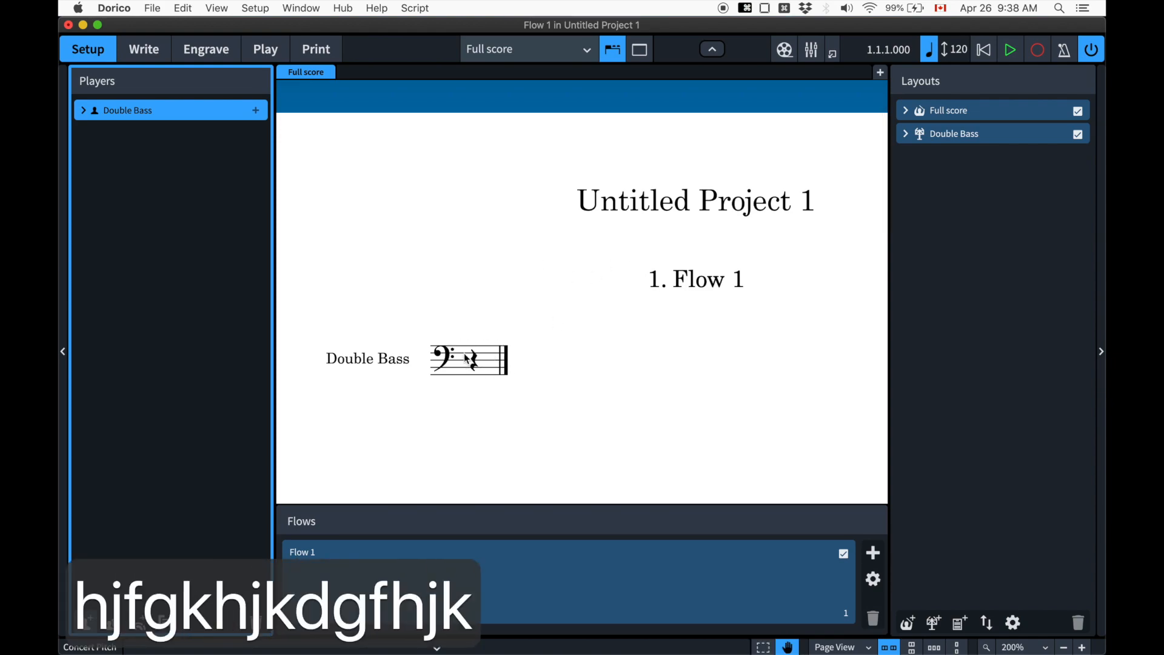
pyautogui.write('gdf')
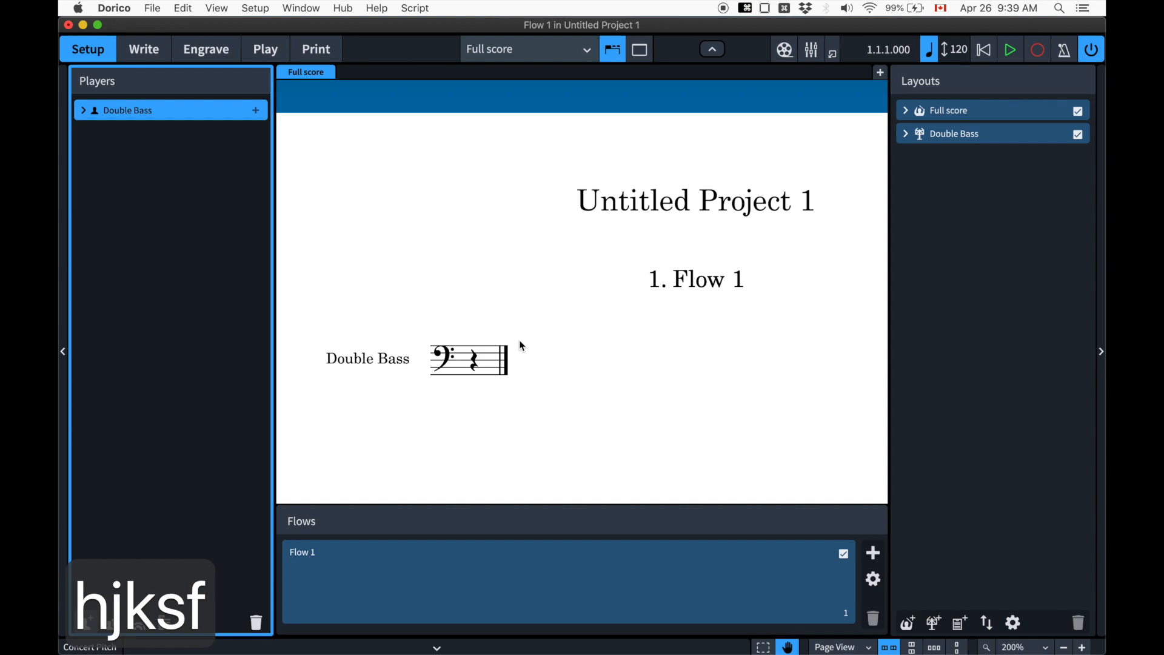
pyautogui.moveTo(584, 340)
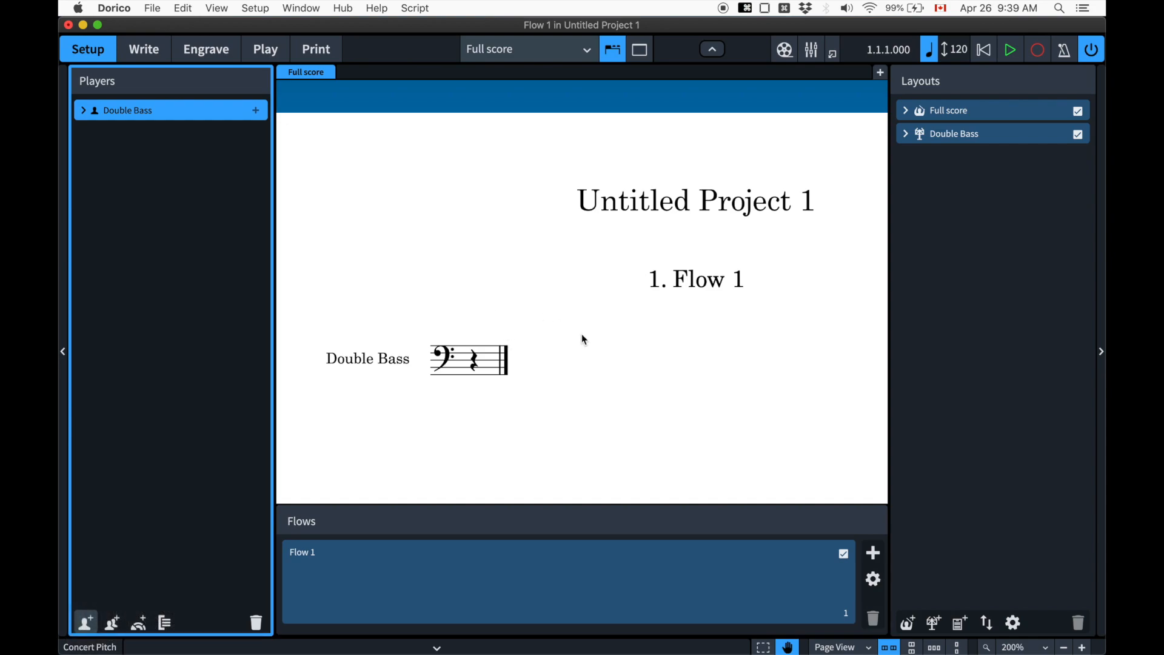
pyautogui.moveTo(756, 277)
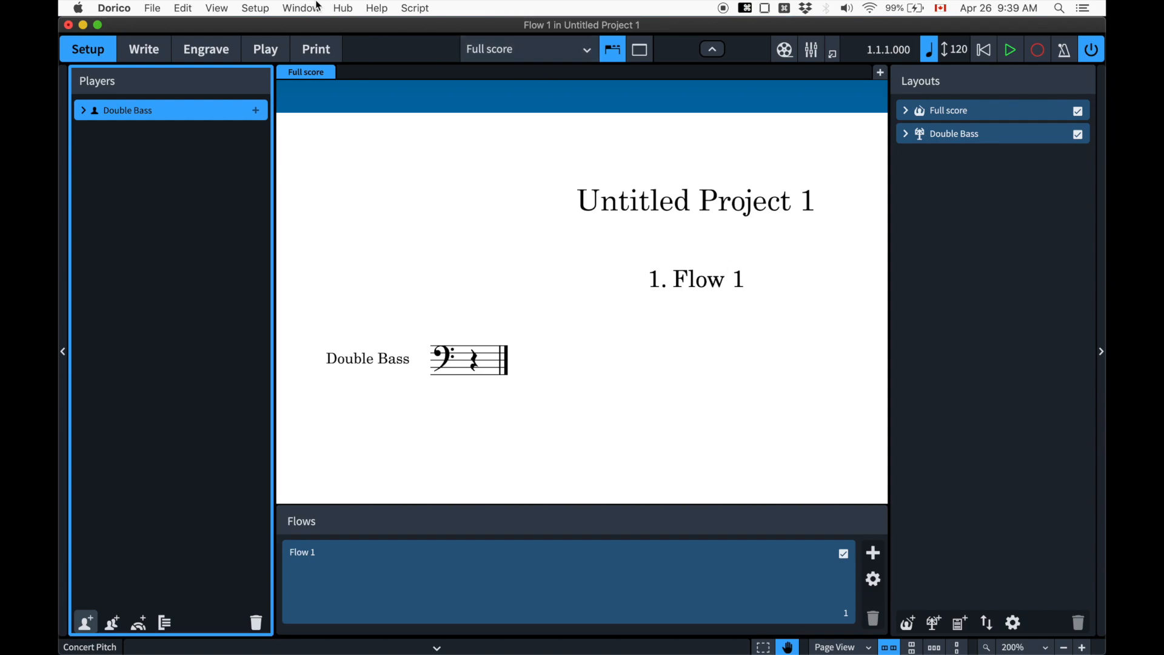
# Switch to Write mode, then tour through Setup, Engrave and the other modes
pyautogui.click(144, 48)
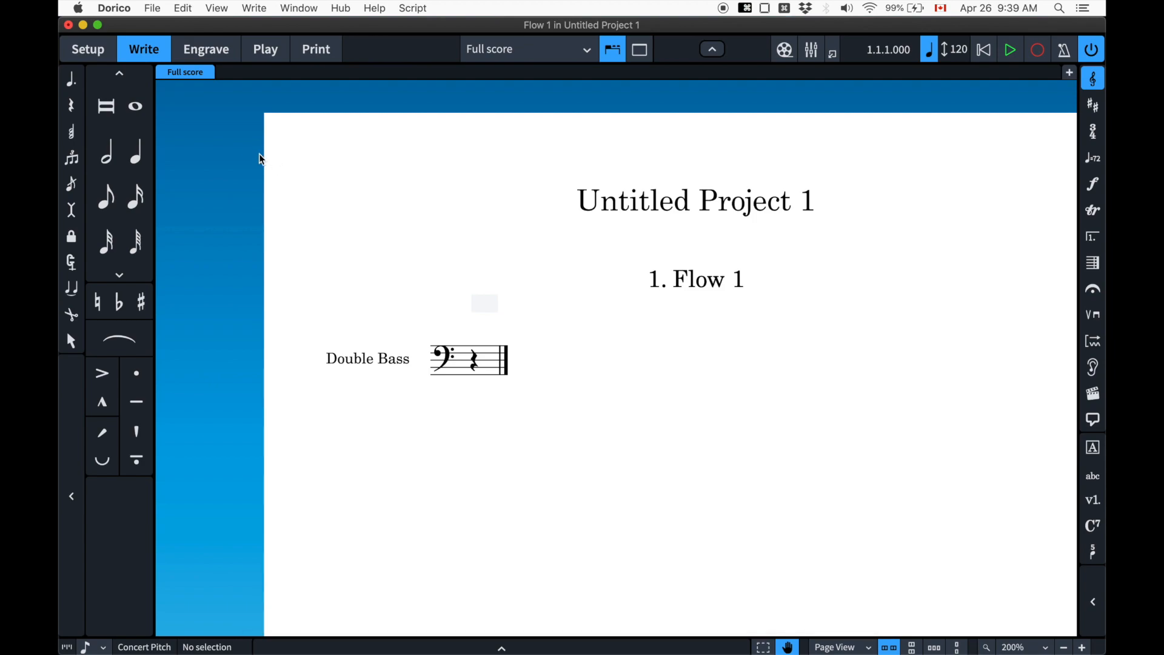
pyautogui.press('cmd+1')
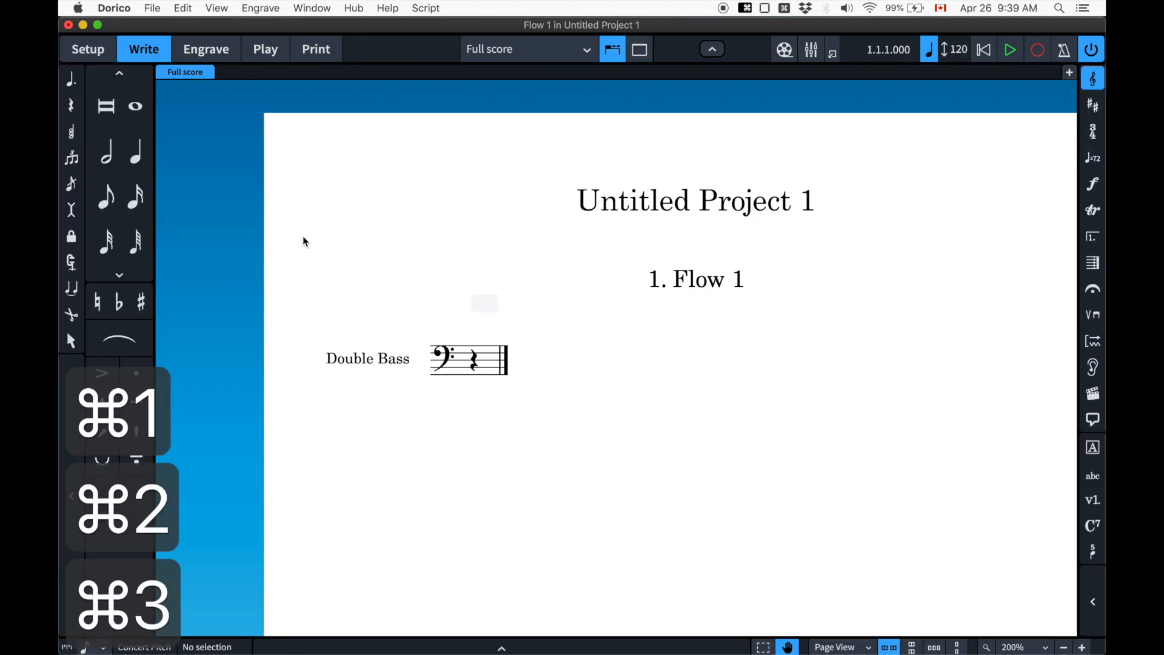
pyautogui.click(315, 49)
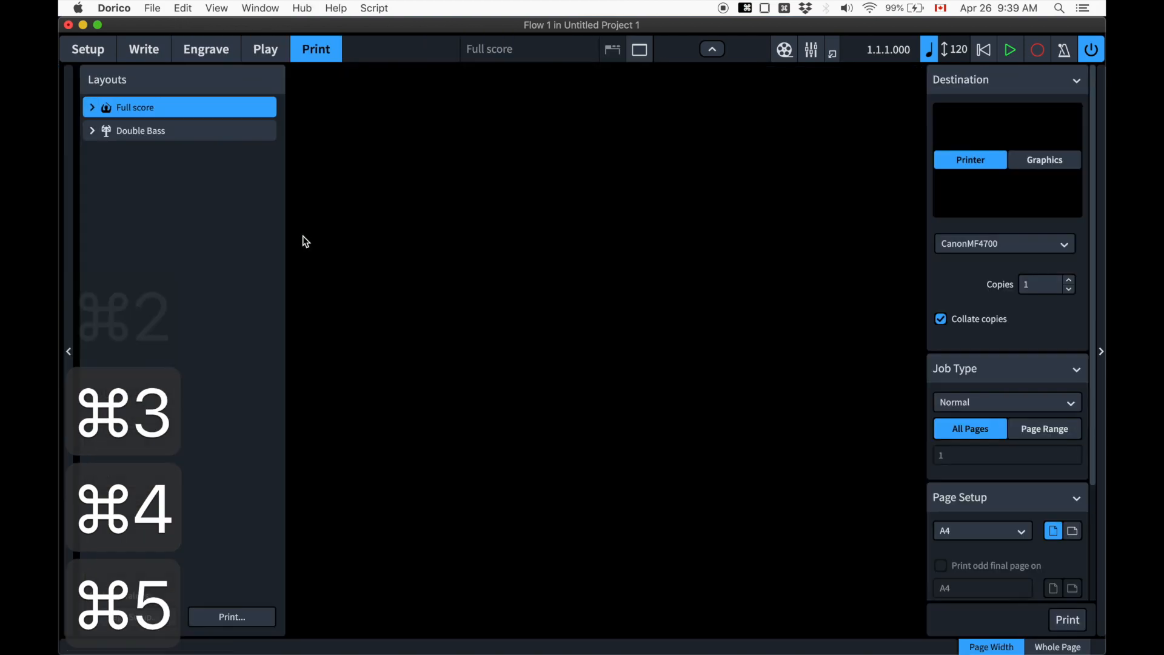
pyautogui.click(88, 48)
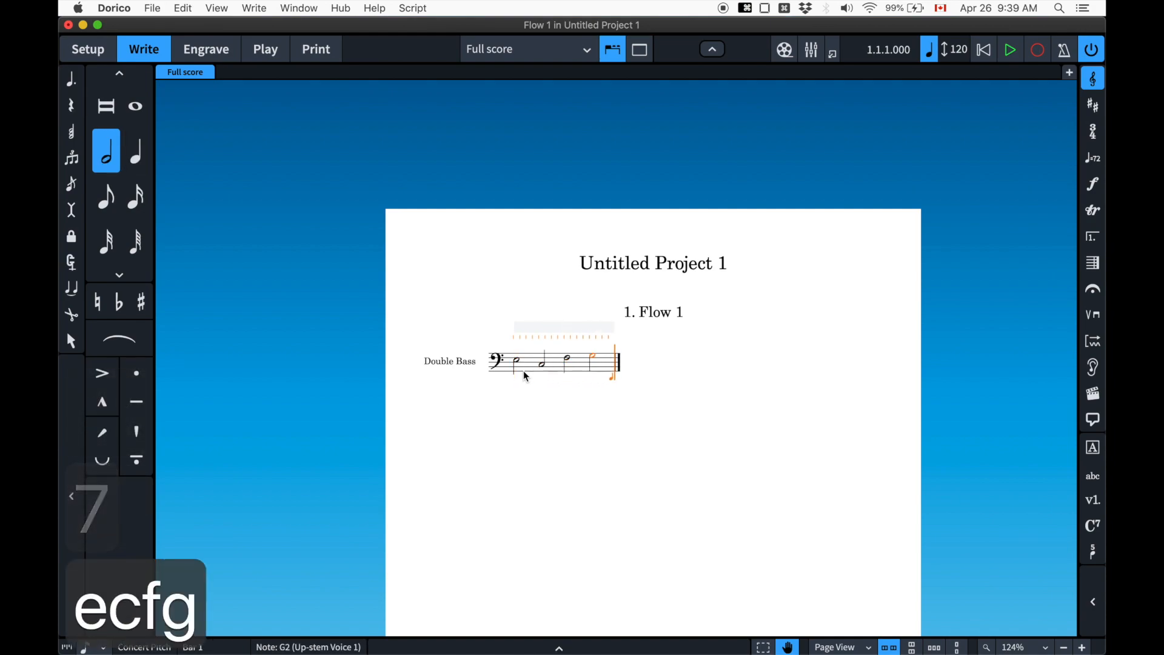
pyautogui.write('e')
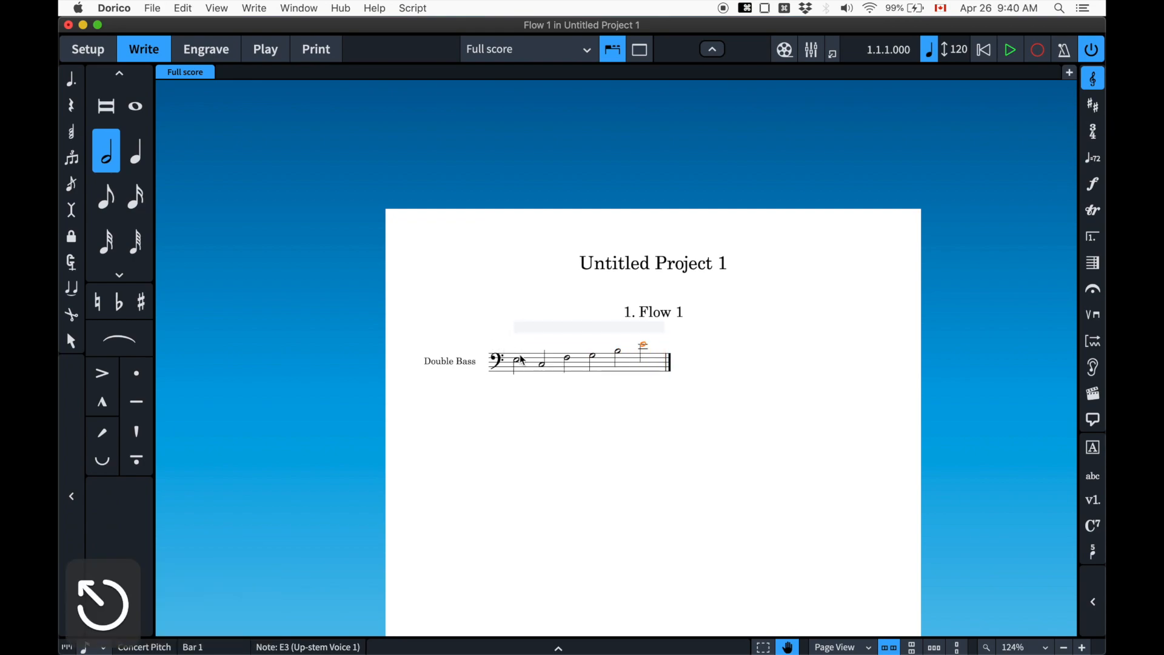
pyautogui.click(683, 392)
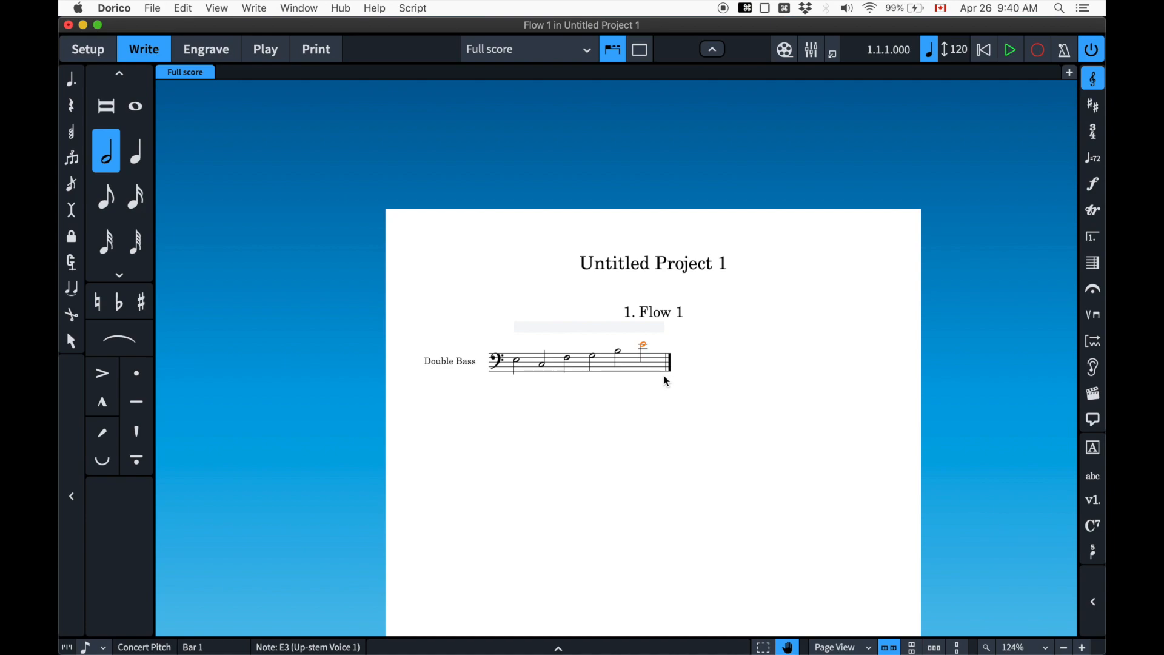
pyautogui.press('cmd+z')
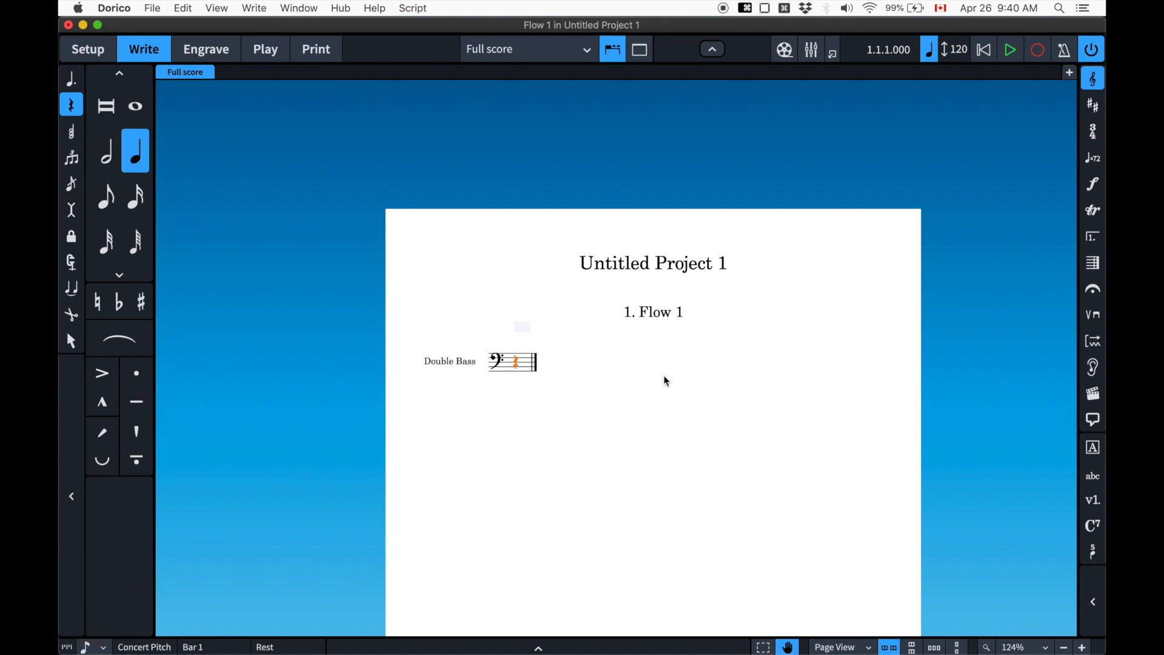
pyautogui.moveTo(543, 395)
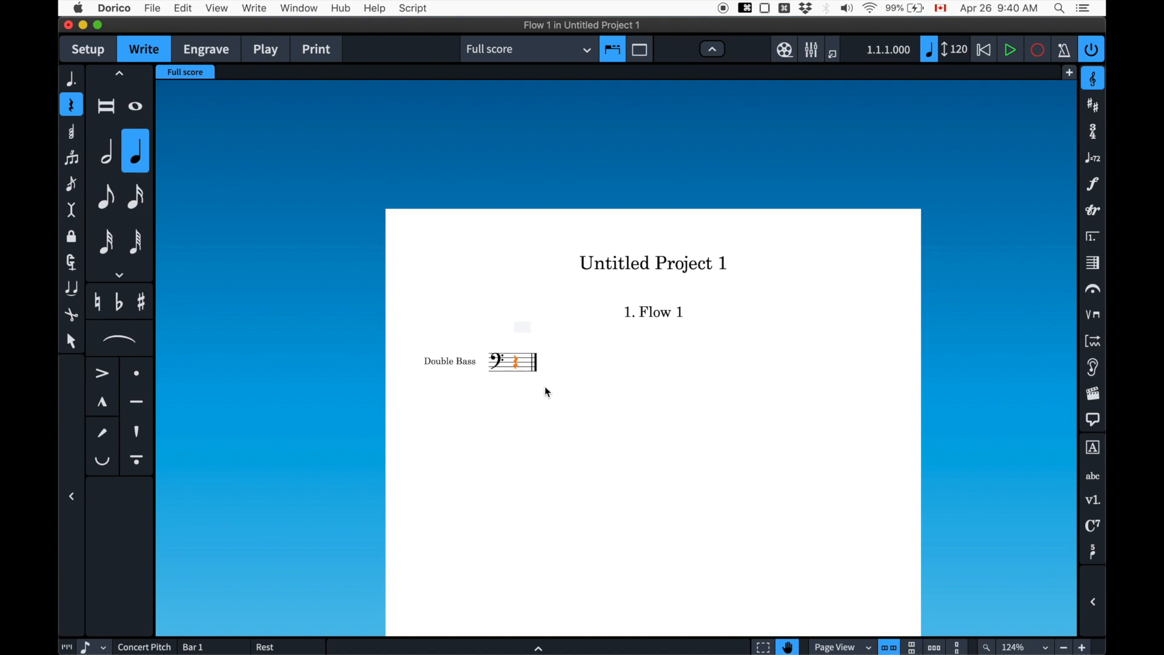
pyautogui.moveTo(558, 361)
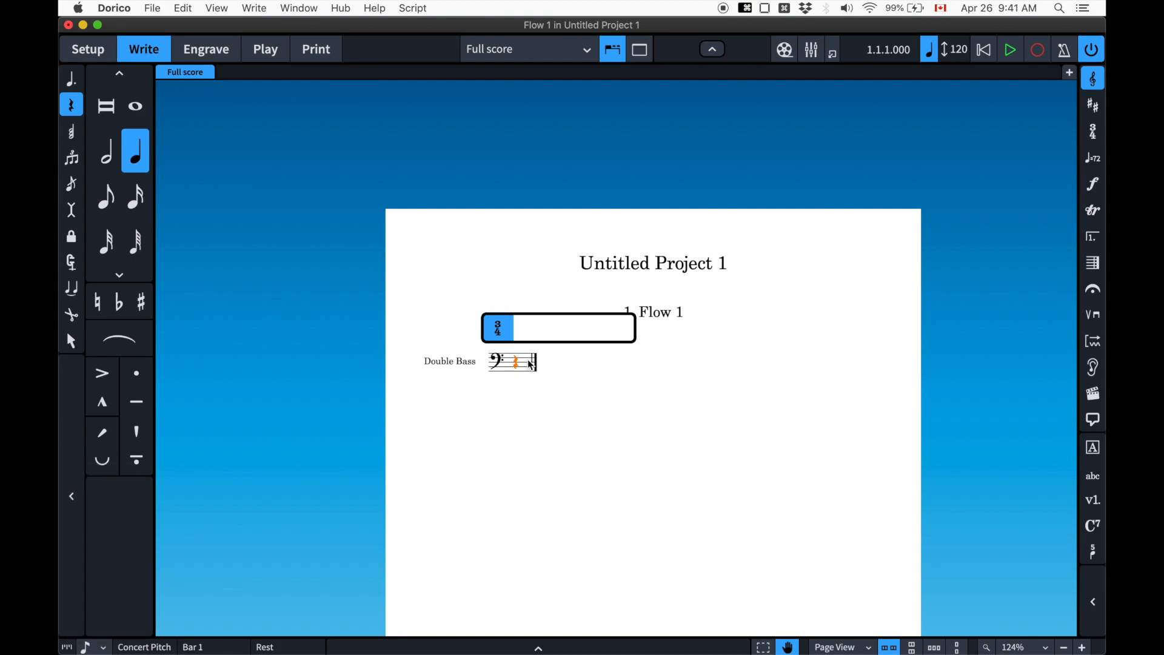
# Enter a 4/4 time signature at the start of the Double Bass staff via the popover
pyautogui.click(518, 328)
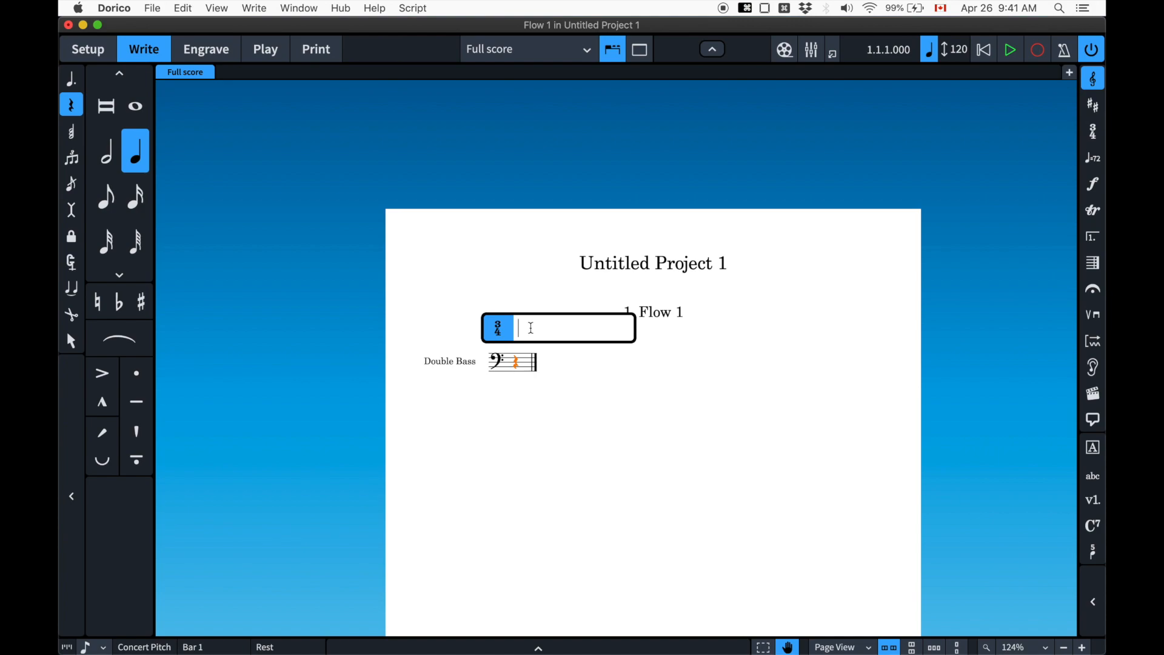
pyautogui.write('4/4')
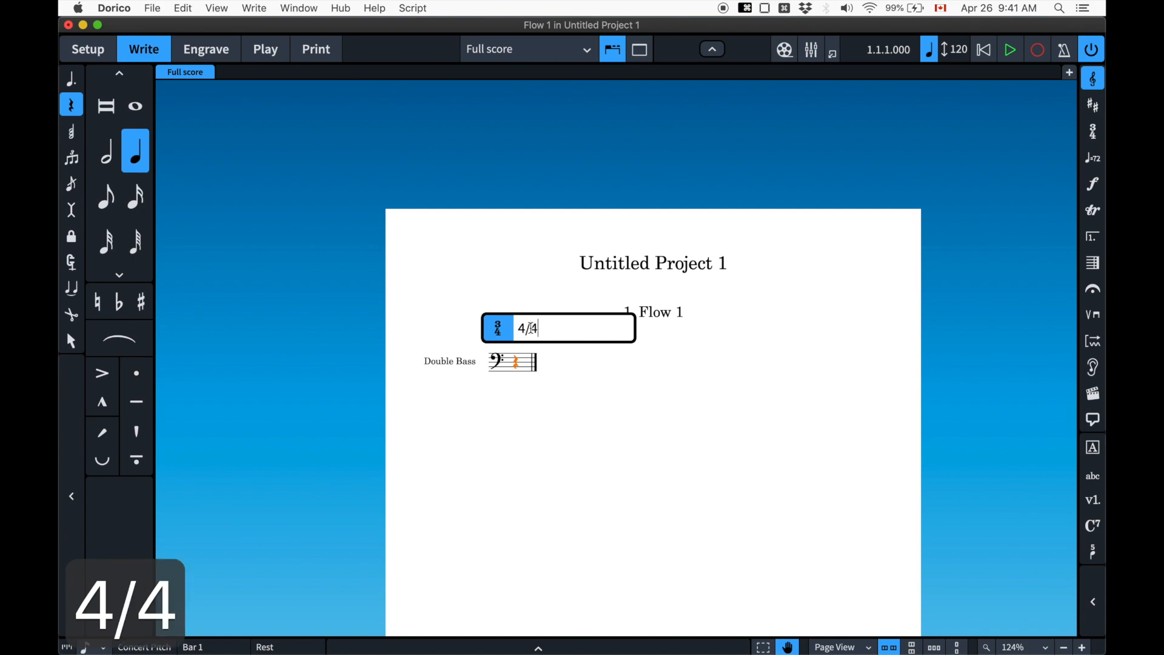
pyautogui.press('Return')
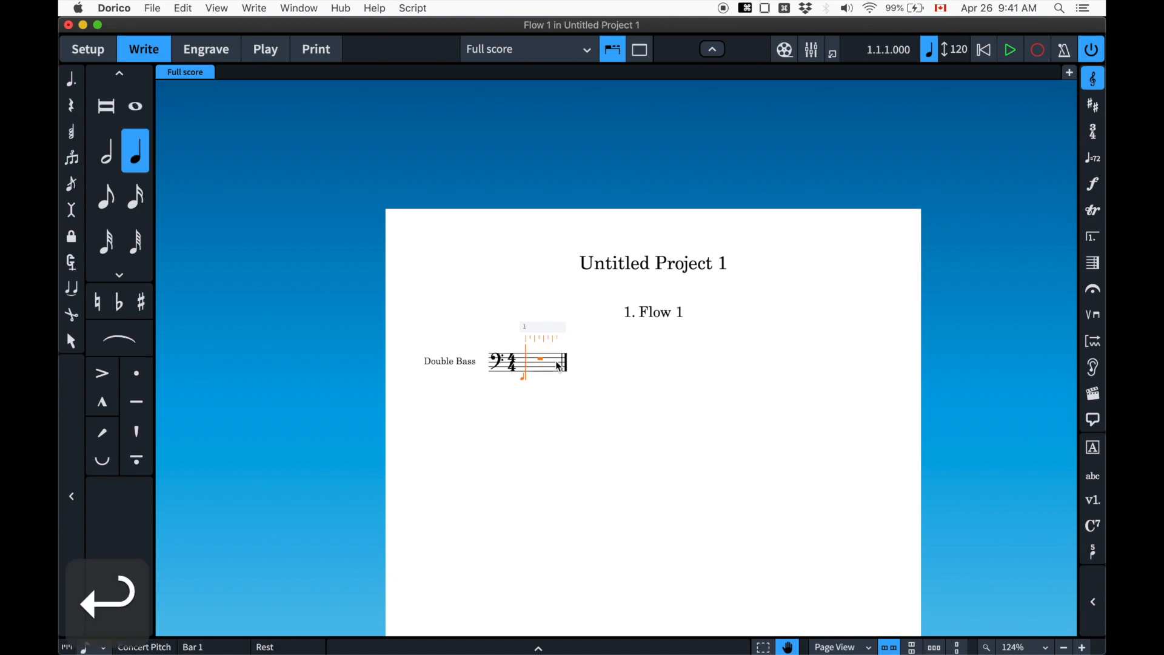
pyautogui.write('abababab')
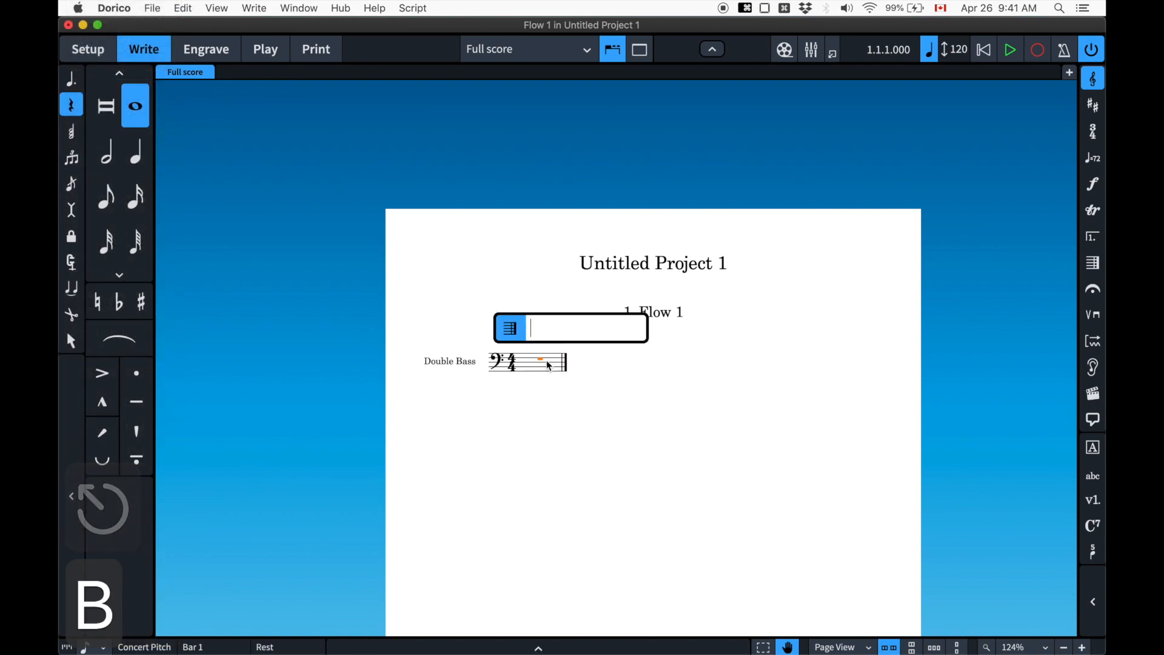
# Add 32 bars via the bars popover, then undo back to a single empty bar
pyautogui.write('32')
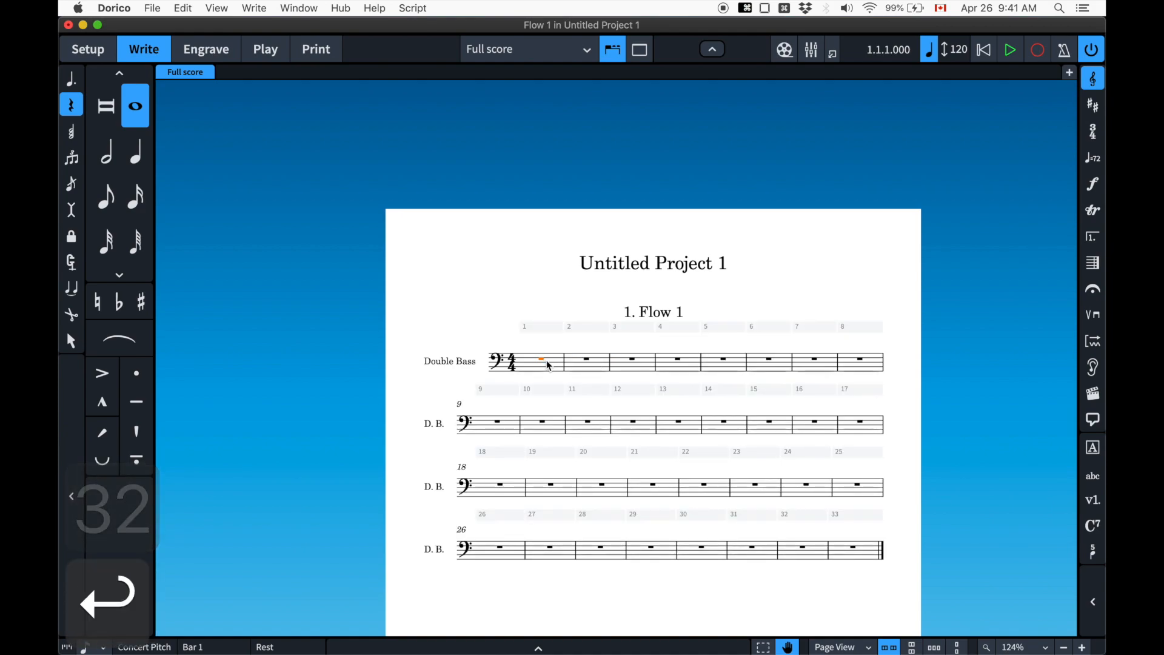
pyautogui.press('cmd+z')
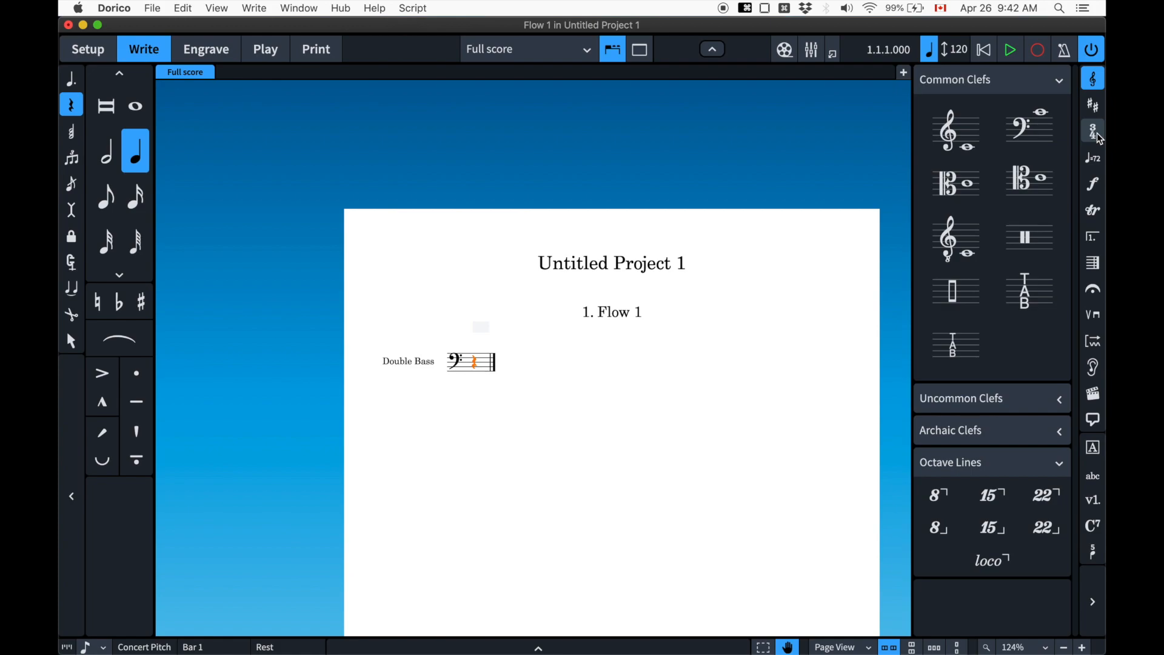
# Apply a 4/4 time signature from the Common group of the Time Signatures panel
pyautogui.click(1093, 129)
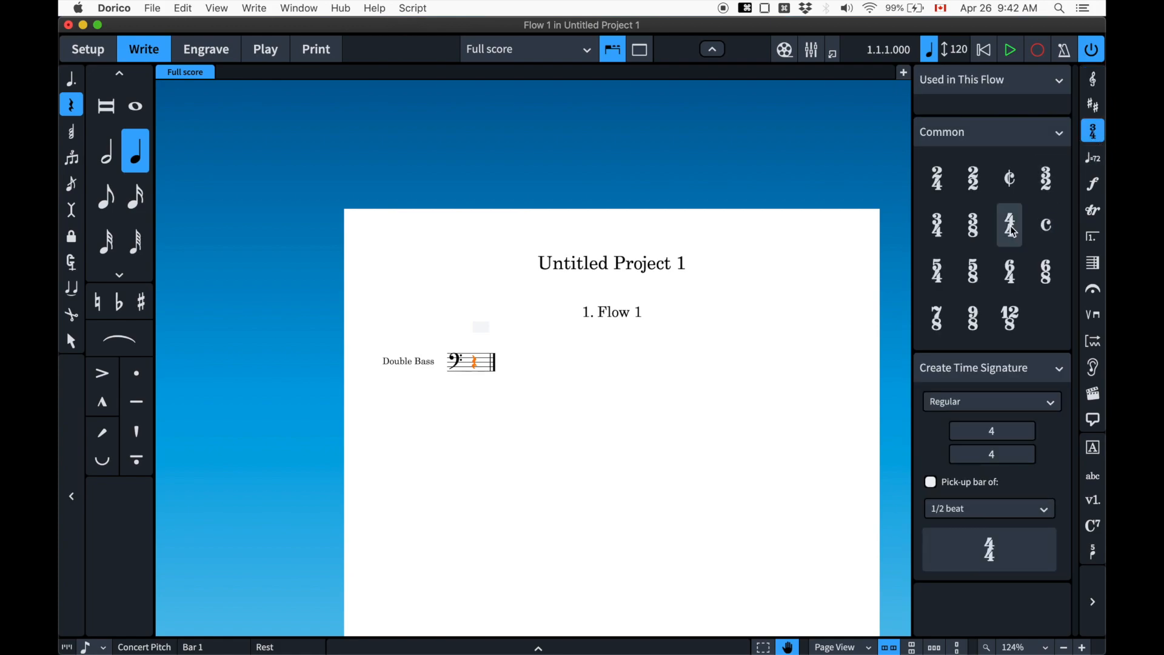
pyautogui.click(1011, 226)
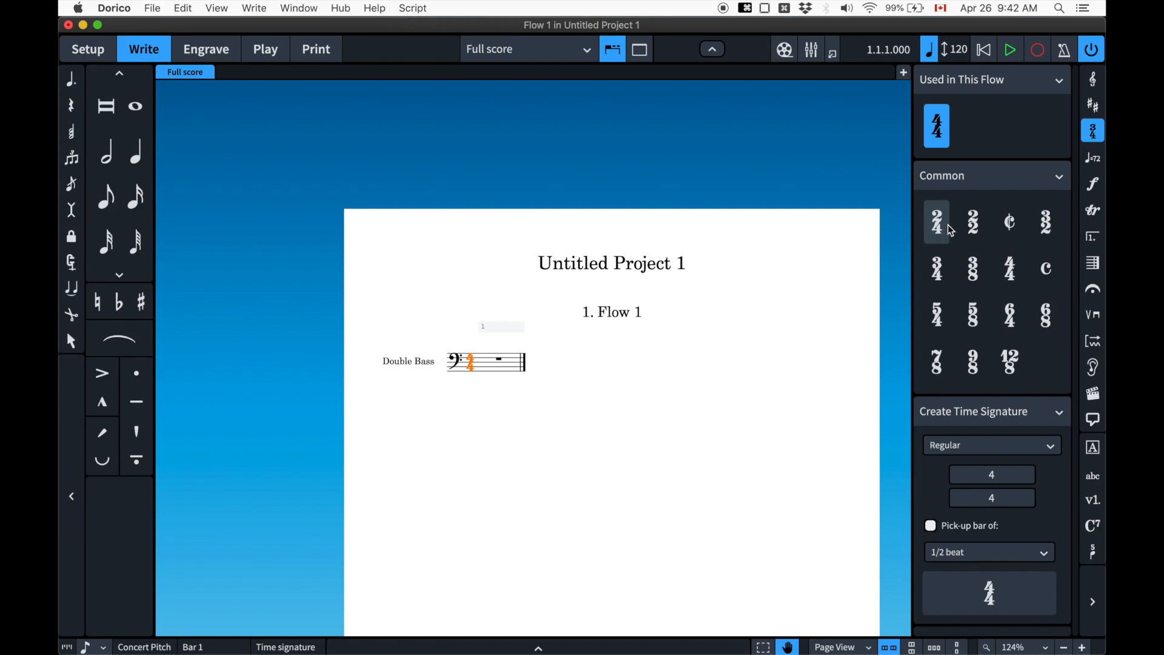
# Show the Lines panel and select the final barline of the 4/4 bar
pyautogui.click(1093, 339)
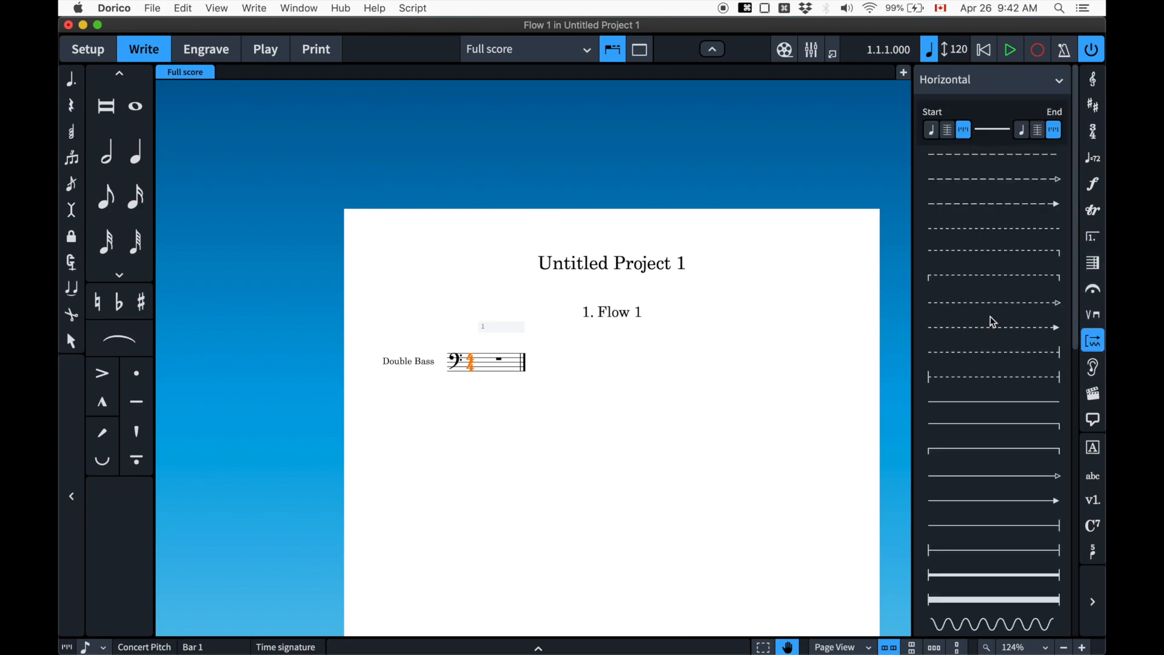
pyautogui.moveTo(976, 344)
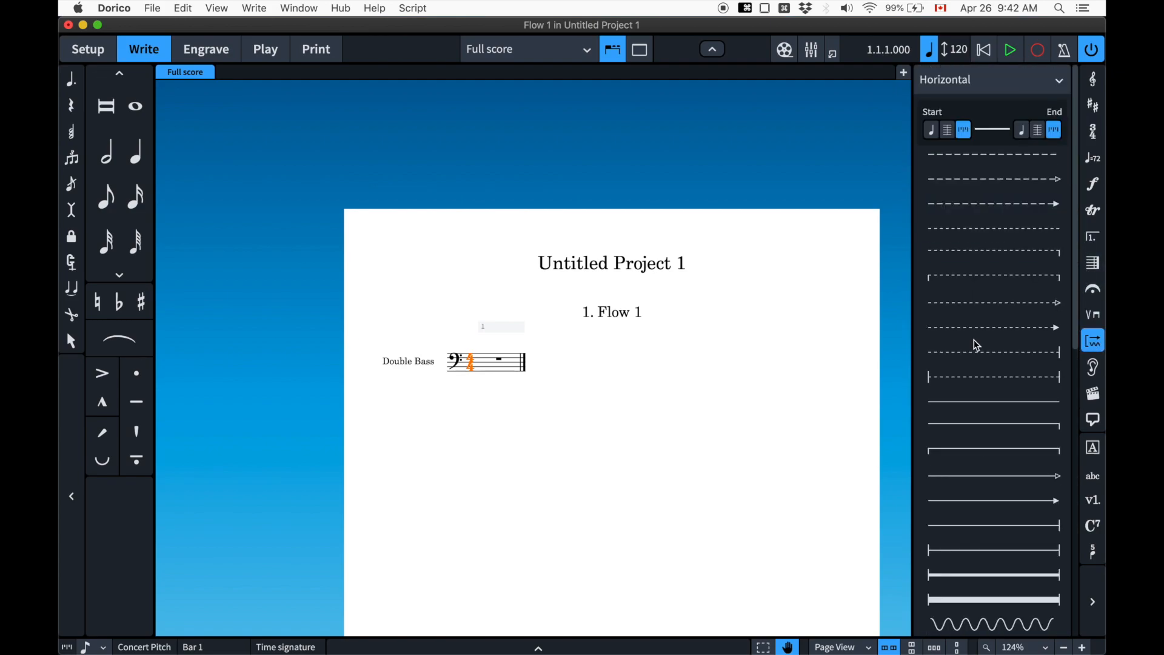
pyautogui.scroll(-3)
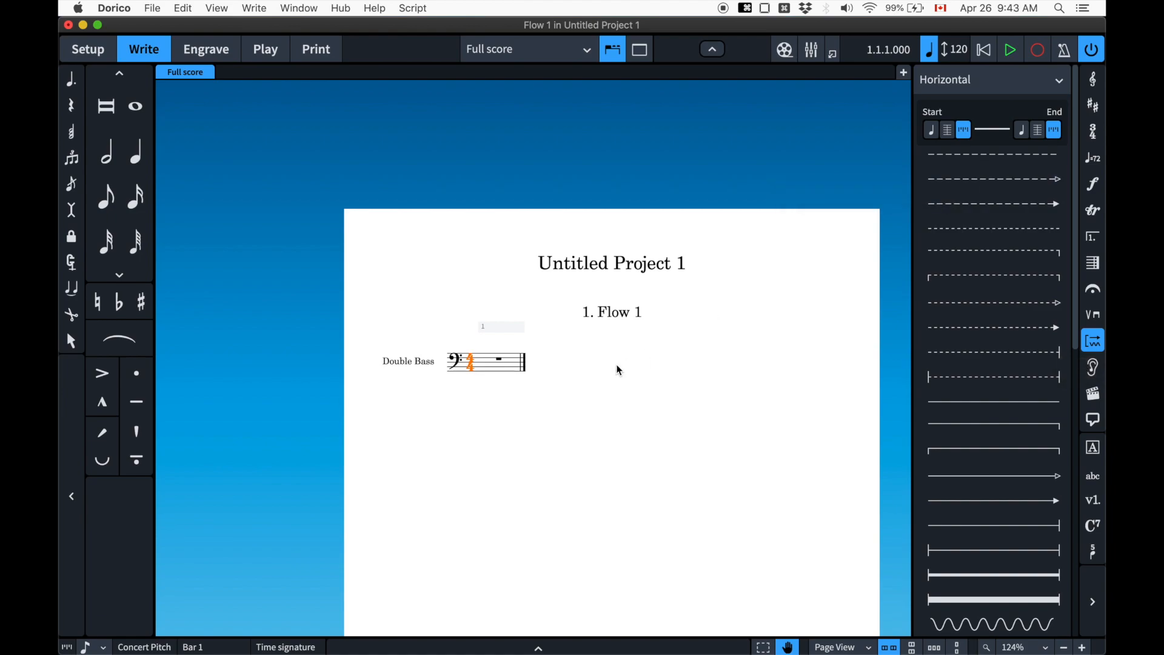
pyautogui.moveTo(739, 250)
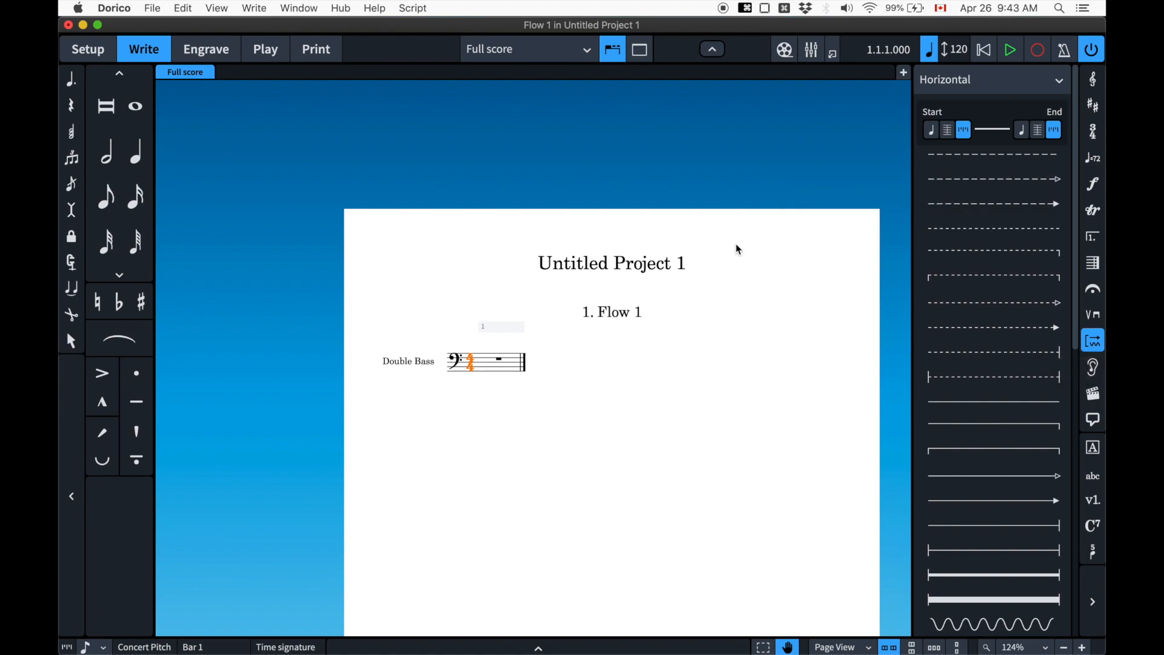
pyautogui.moveTo(517, 367)
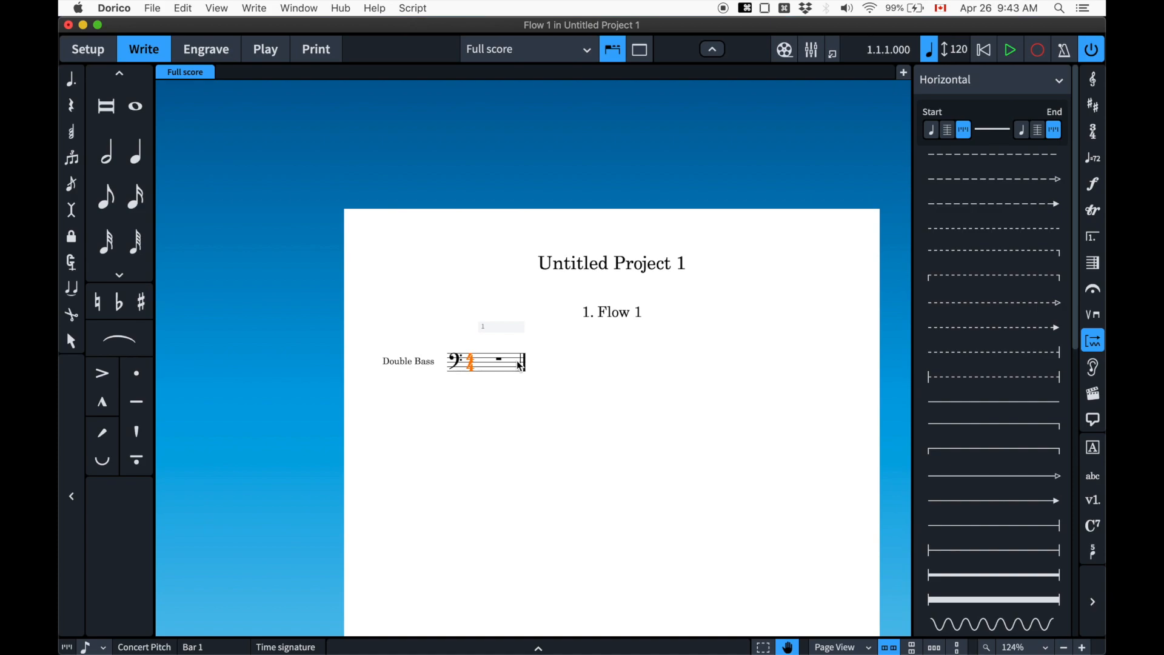
pyautogui.click(522, 361)
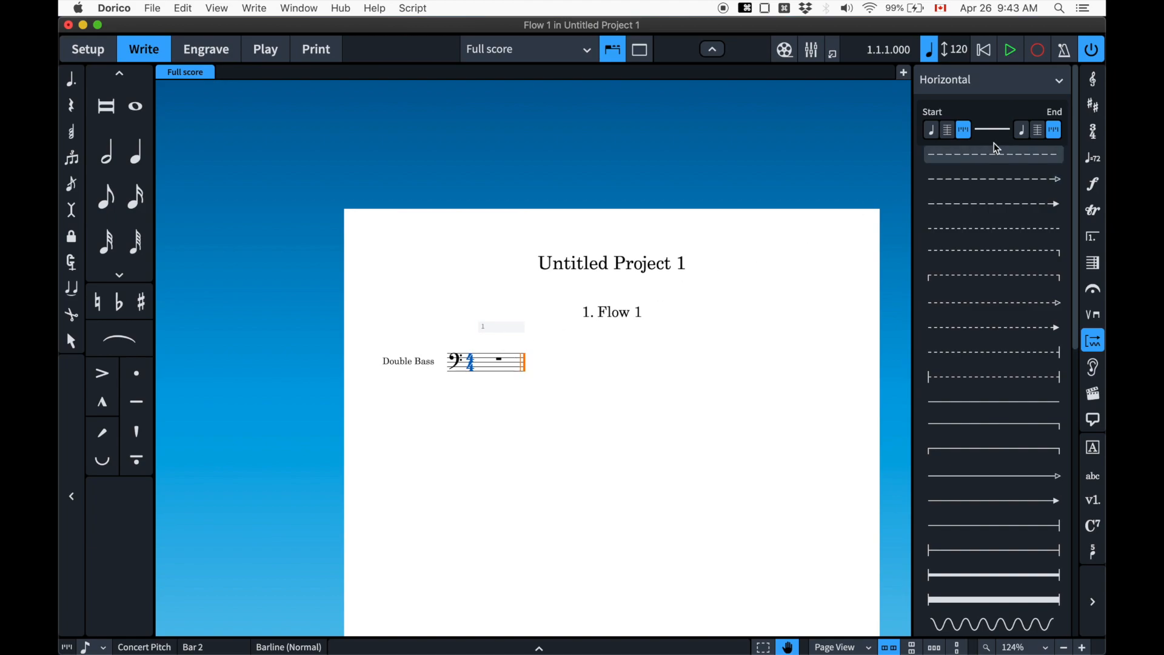
pyautogui.moveTo(1093, 130)
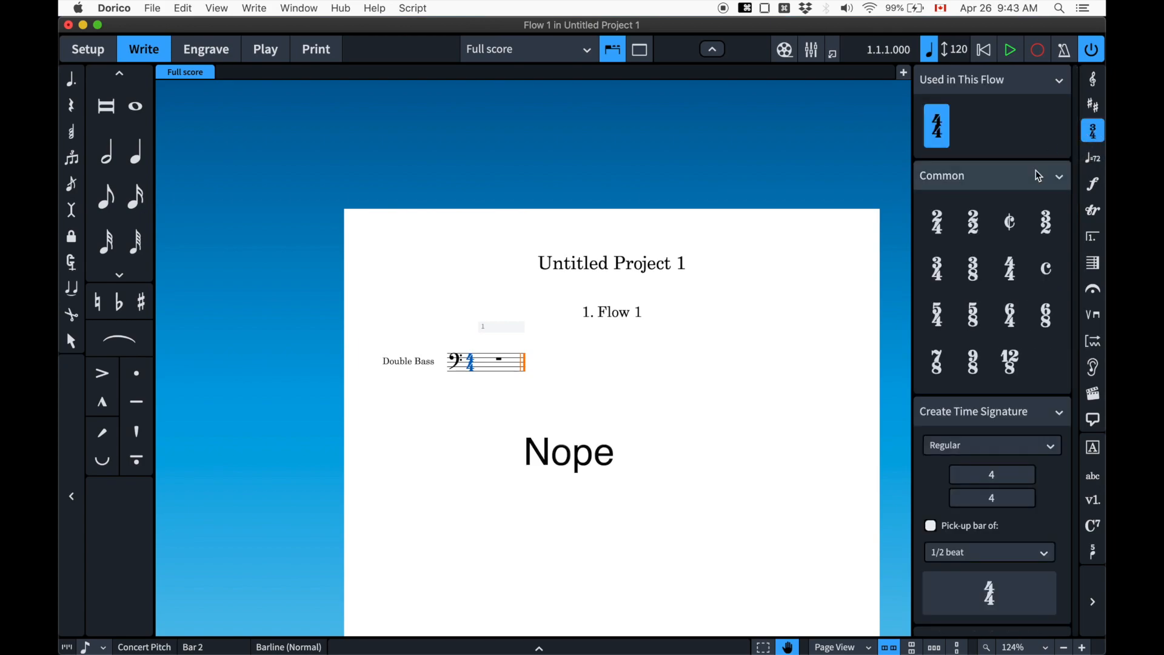
# In Bars and Barlines, set Insert Bars to Start of Selection with 32 bars
pyautogui.click(1093, 157)
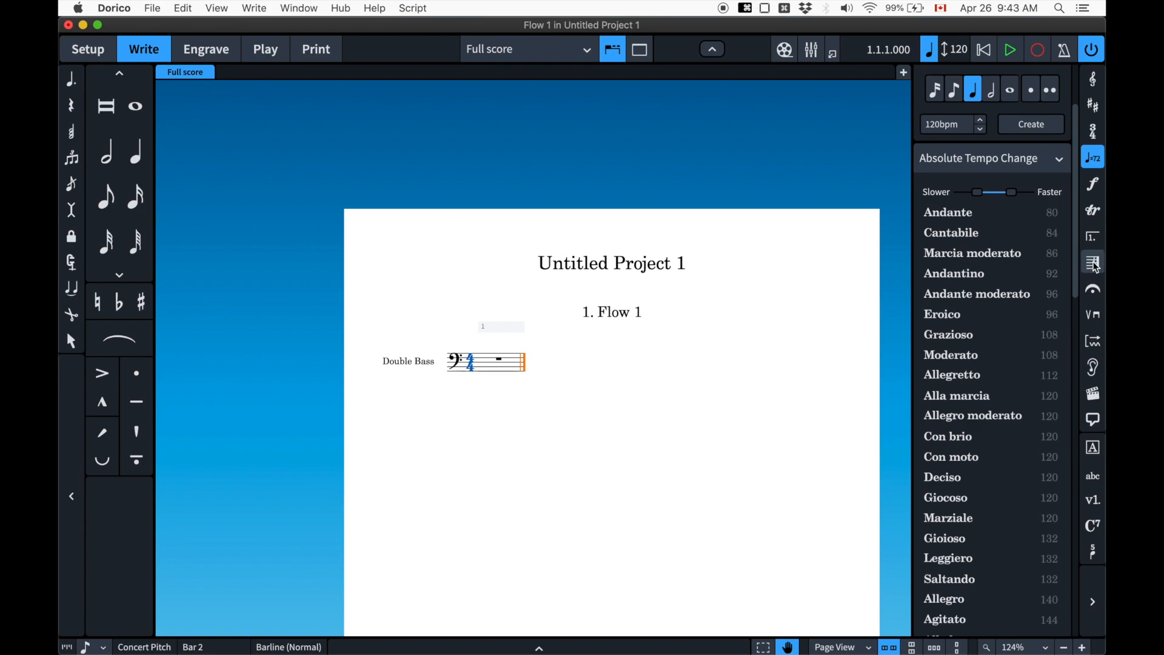
pyautogui.click(1093, 262)
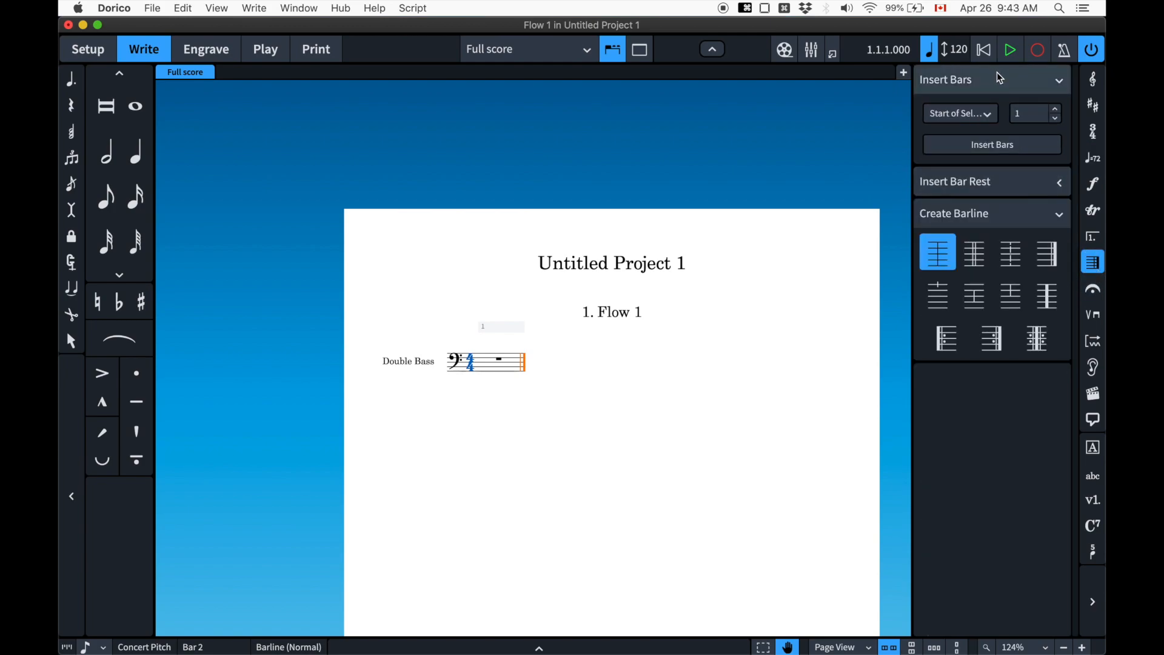
pyautogui.click(959, 113)
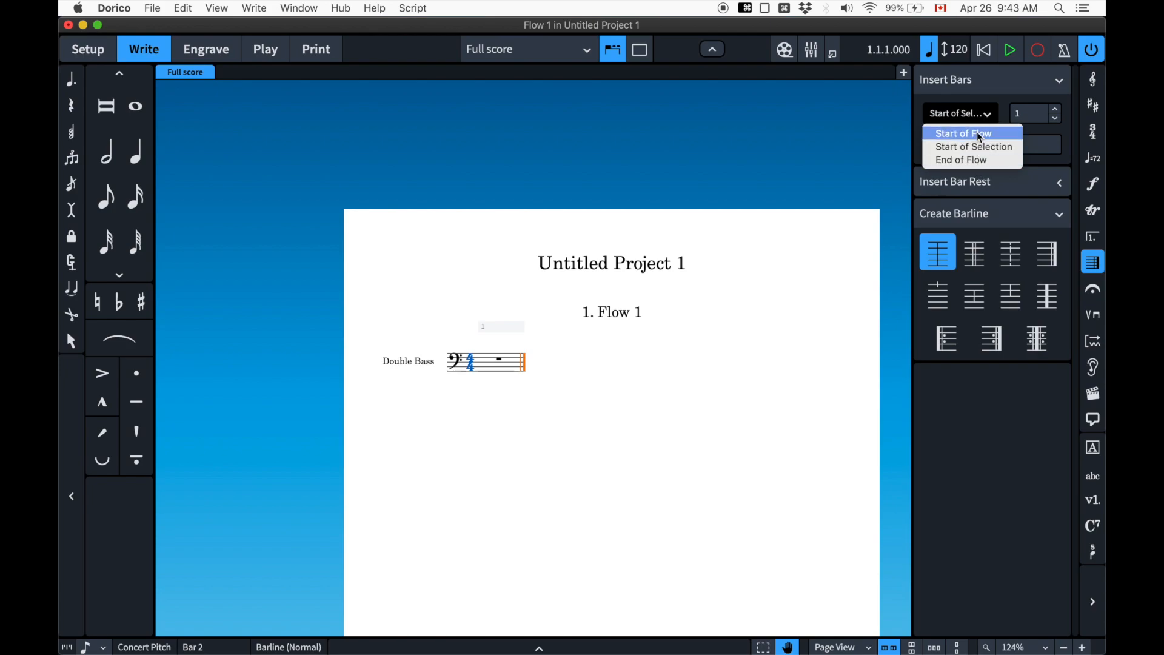
pyautogui.click(963, 133)
pyautogui.write('5')
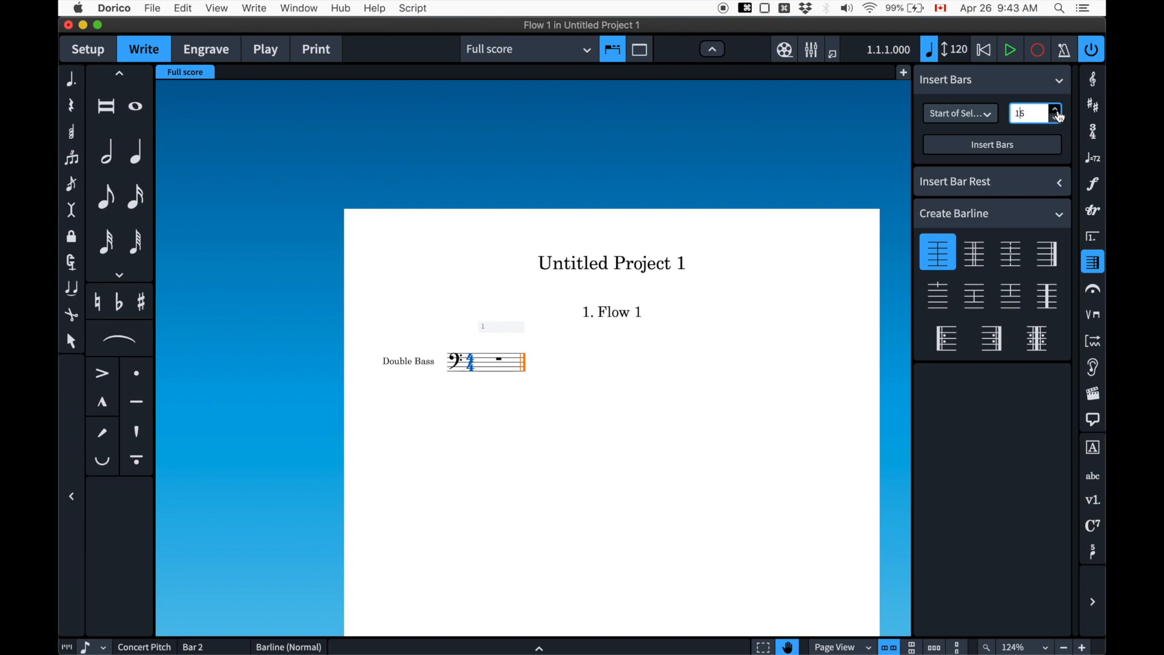
pyautogui.click(1054, 109)
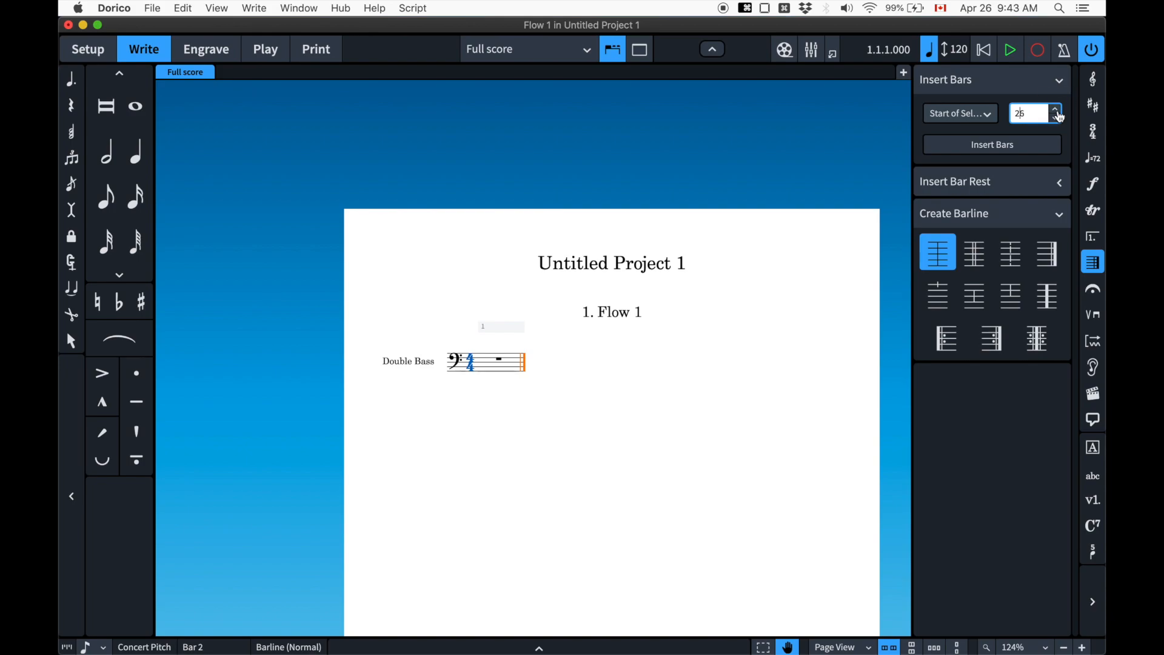
pyautogui.click(1054, 109)
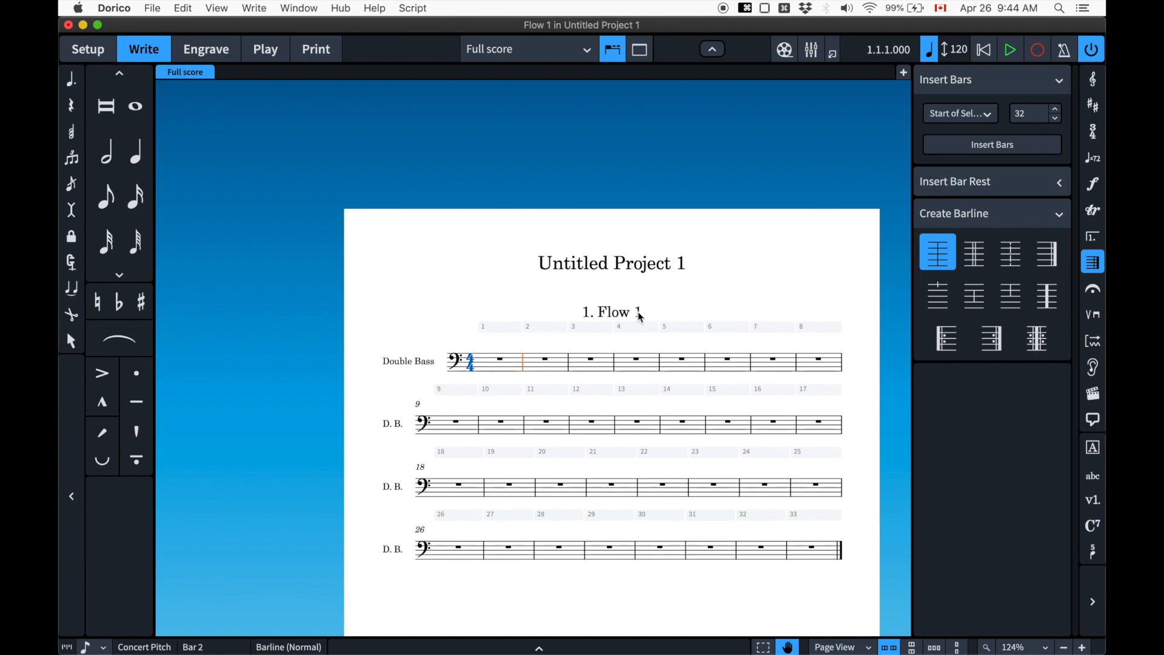
pyautogui.press('cmd+z')
pyautogui.write('E')
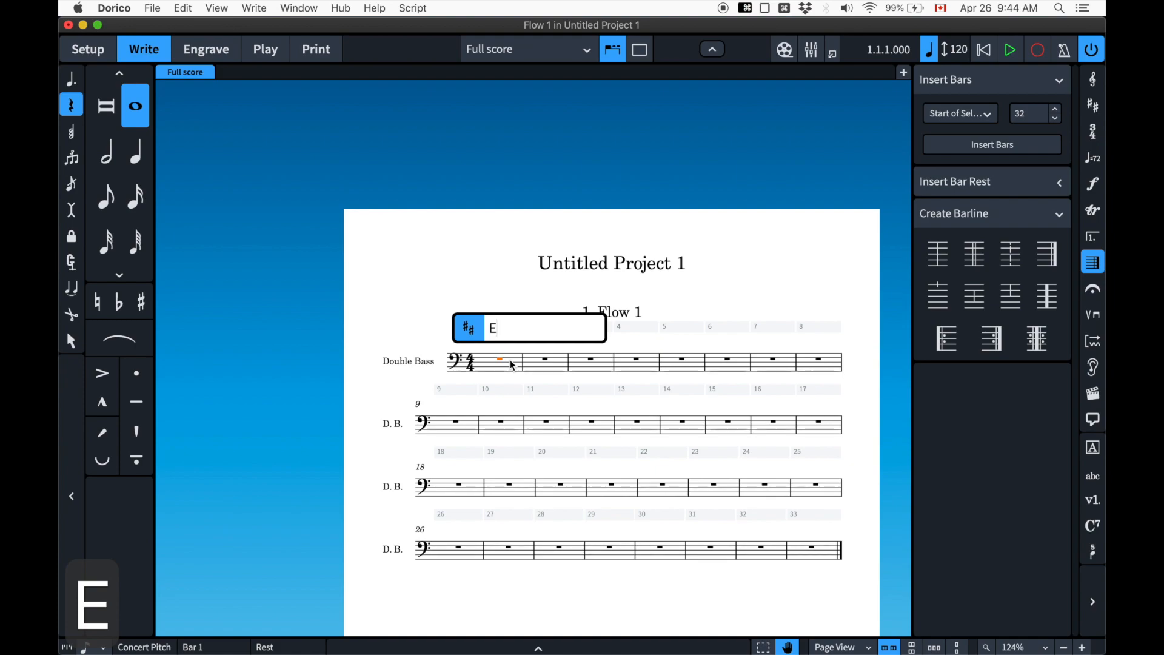
pyautogui.write('b')
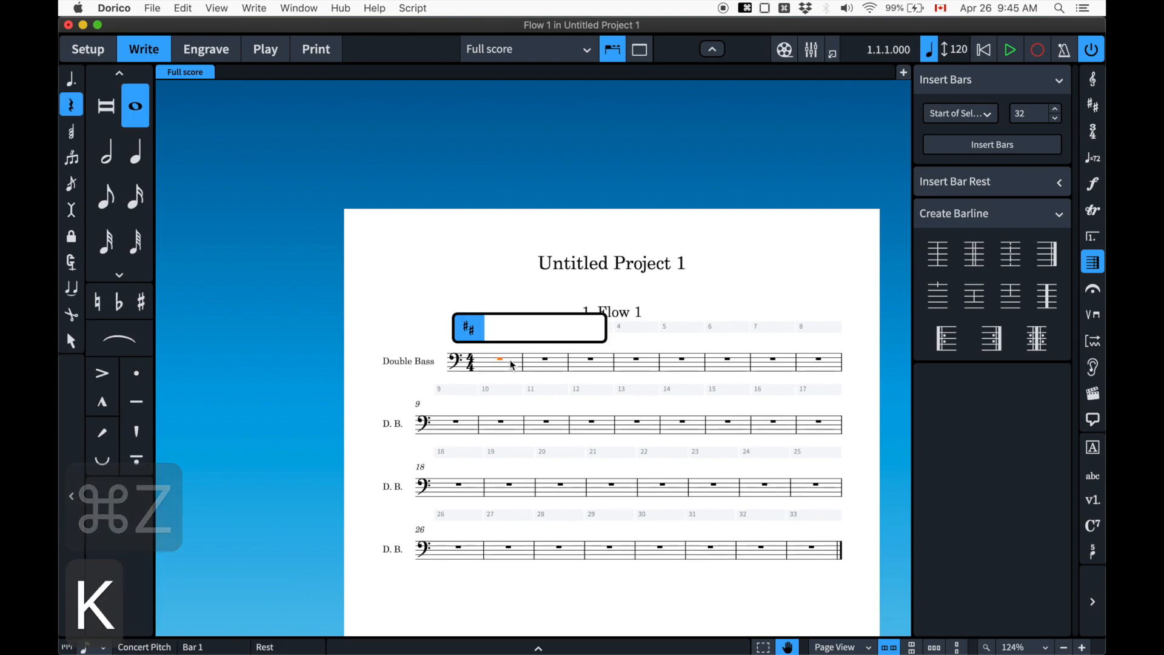
pyautogui.write('Eb')
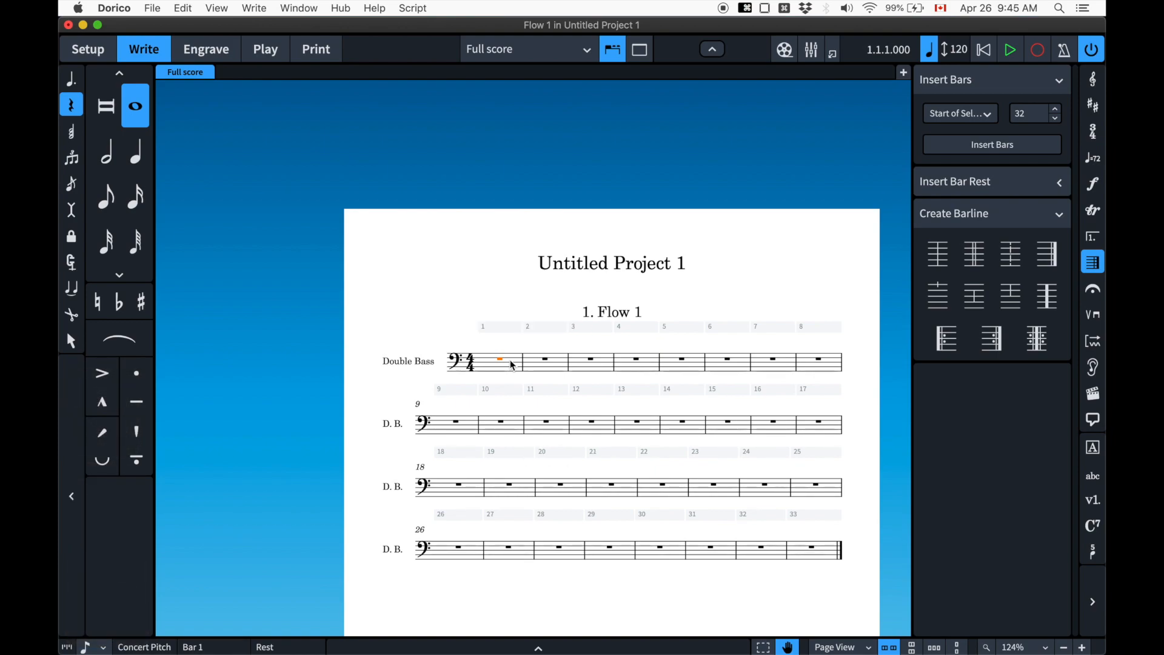
pyautogui.write('eb')
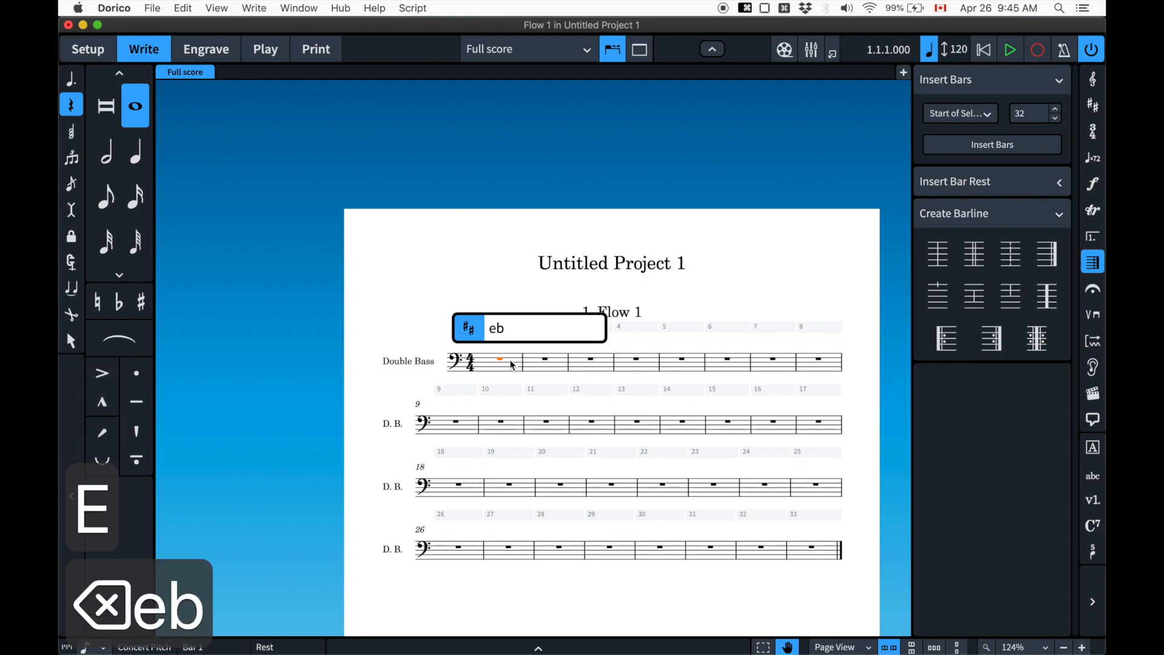
pyautogui.press('return')
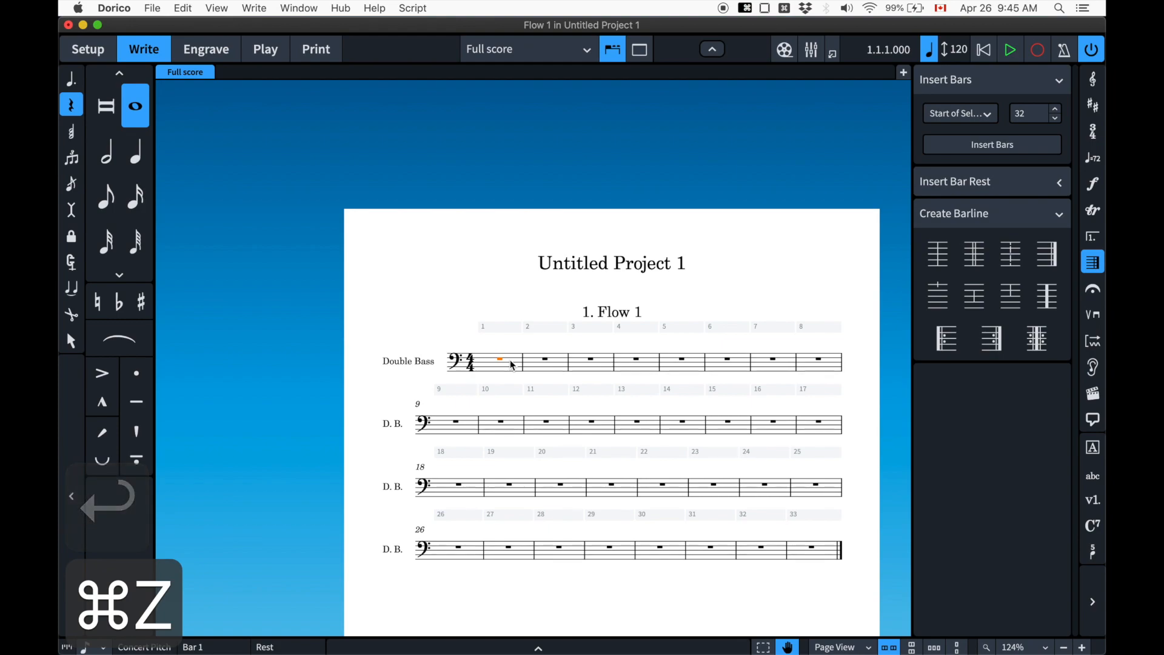
pyautogui.press('K')
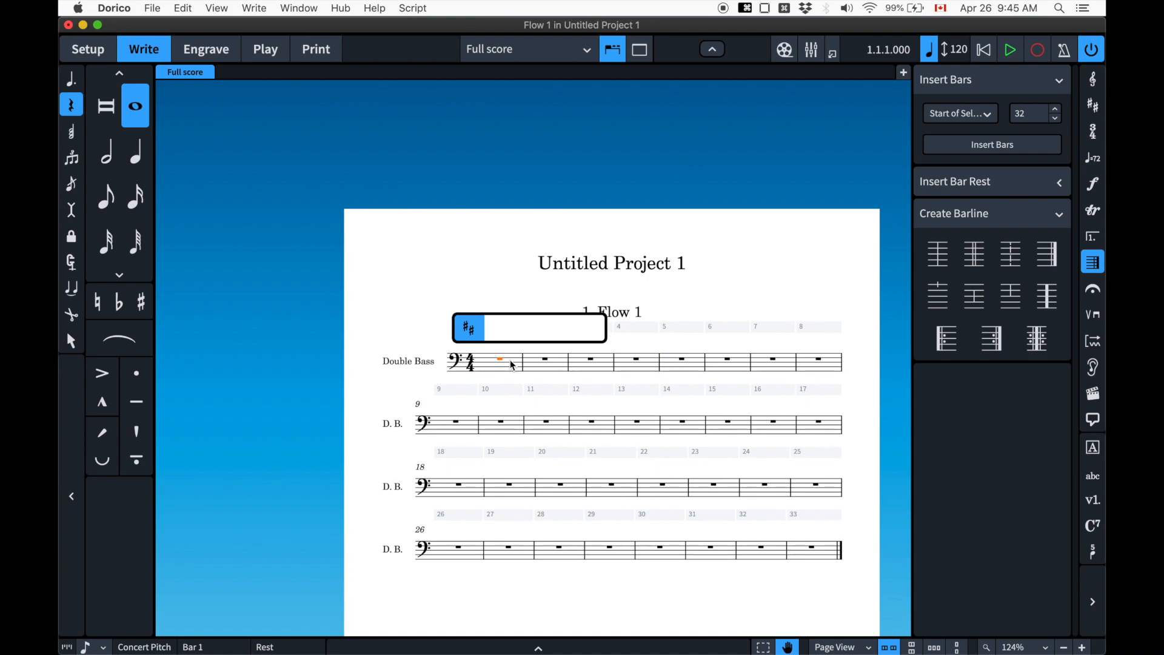
pyautogui.write('3b')
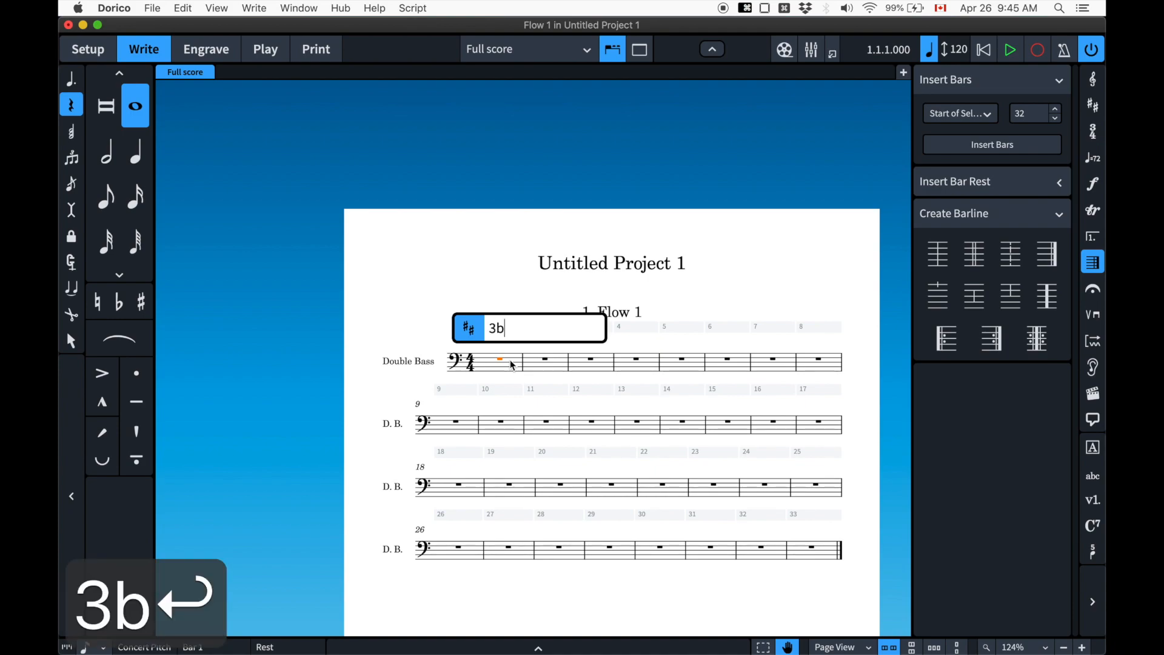
pyautogui.press('return')
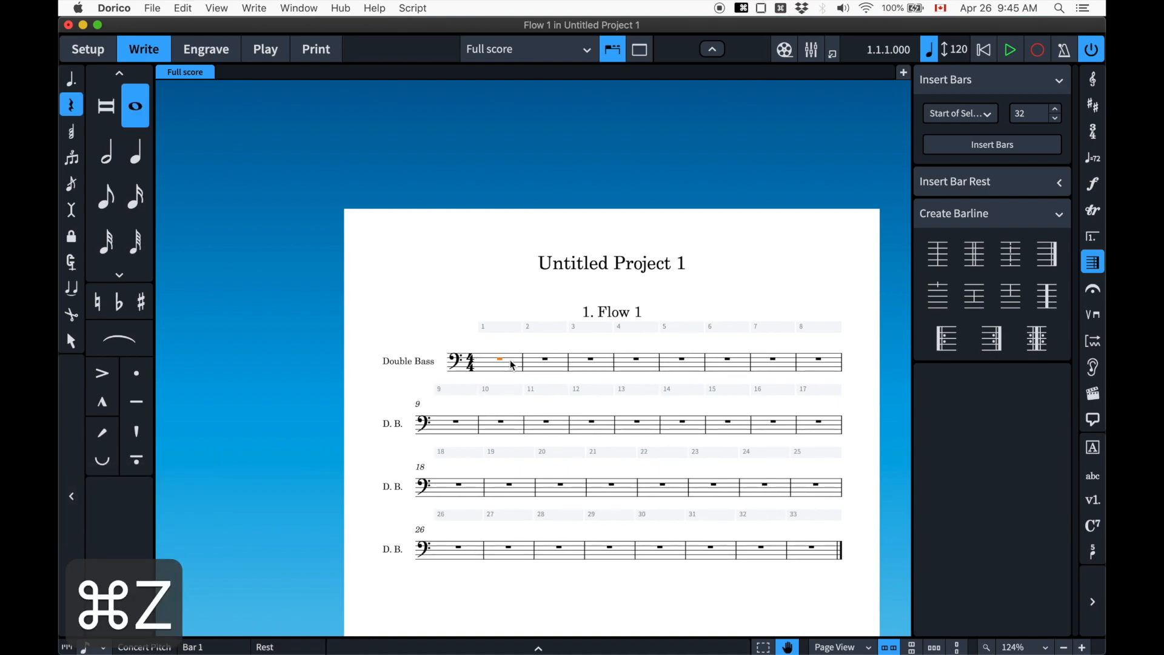
pyautogui.press('k')
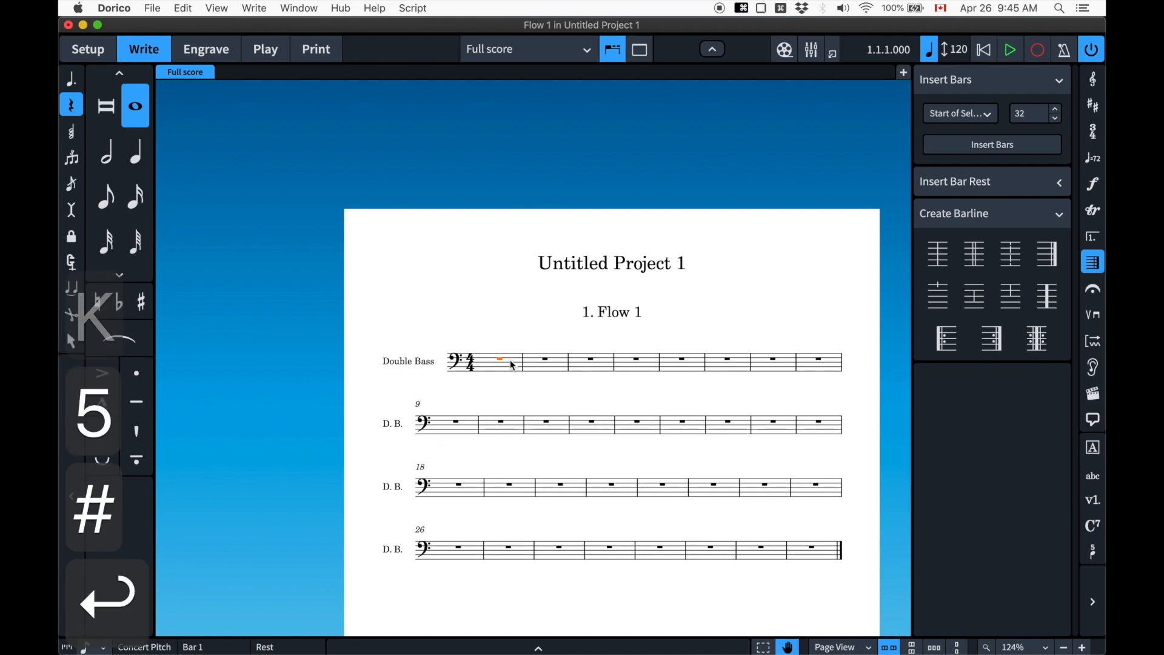
pyautogui.press('cmd+z')
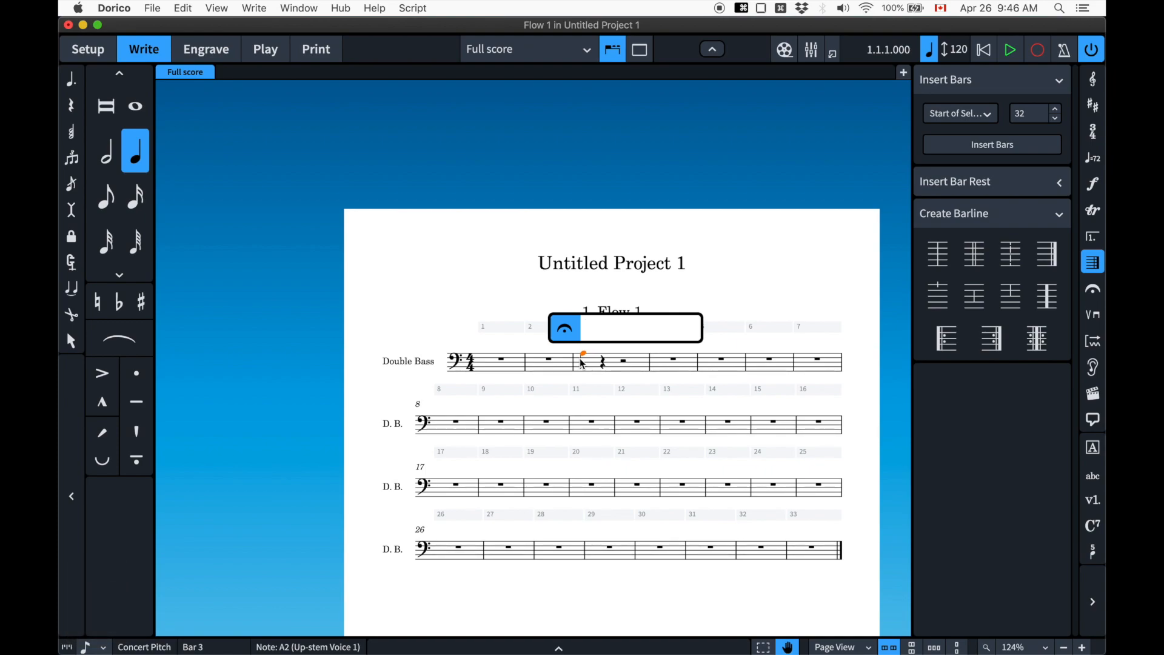
# Enter 'fermatta' in the holds and pauses popover for bar 3, then undo it
pyautogui.write('fermatta')
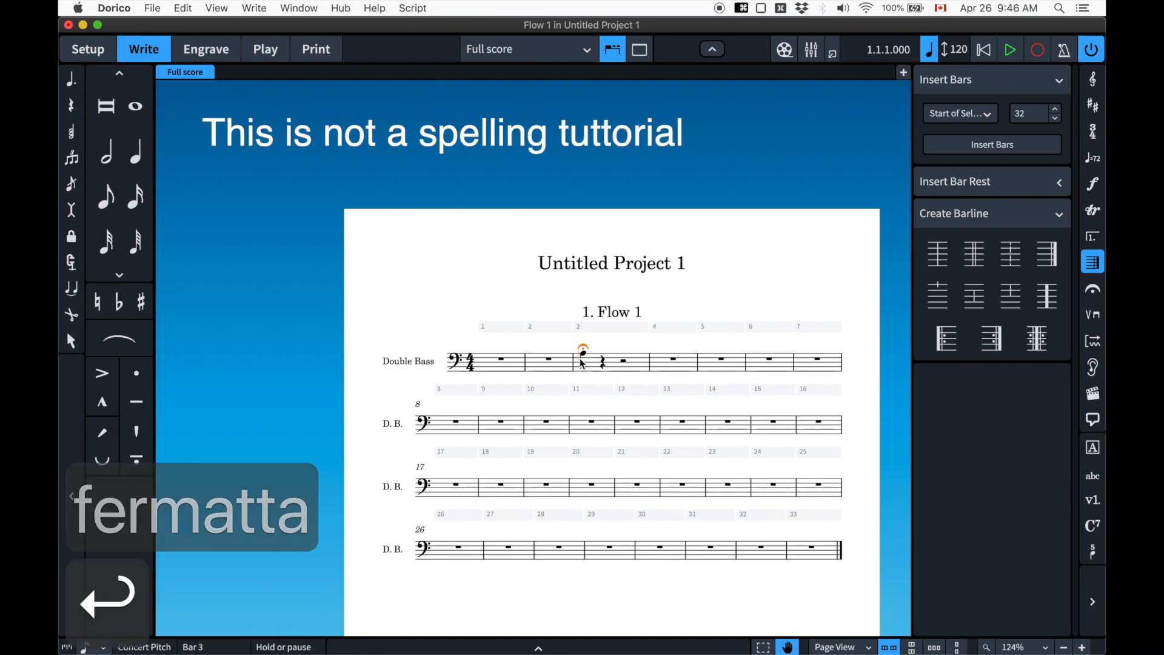
pyautogui.press('cmd+z')
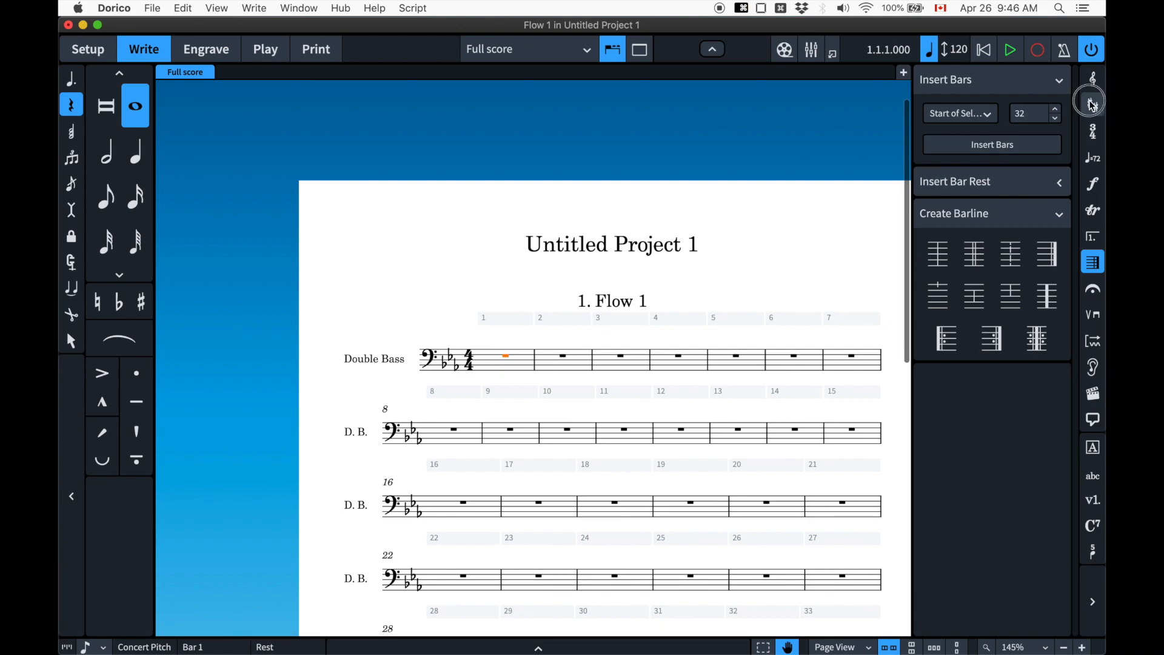
# Show the Key Signatures, Tonality Systems and Accidentals panel beside the score
pyautogui.click(1093, 104)
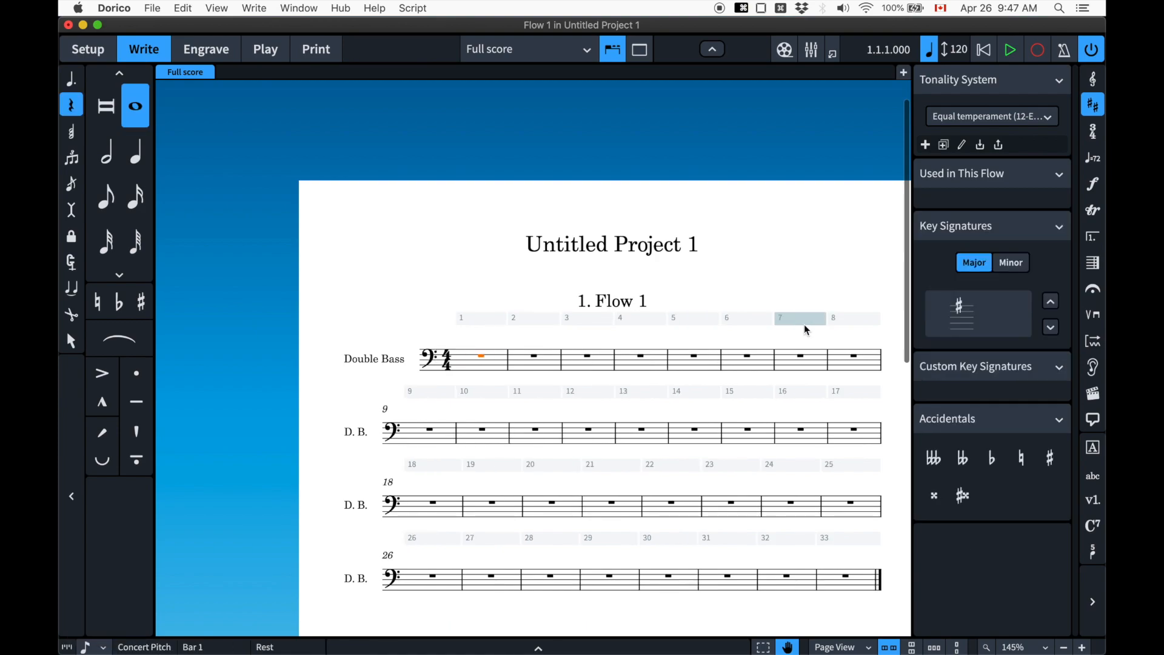
# Apply an E-flat major (three flats) key signature to the Double Bass score from the Key Signatures panel
pyautogui.click(1093, 105)
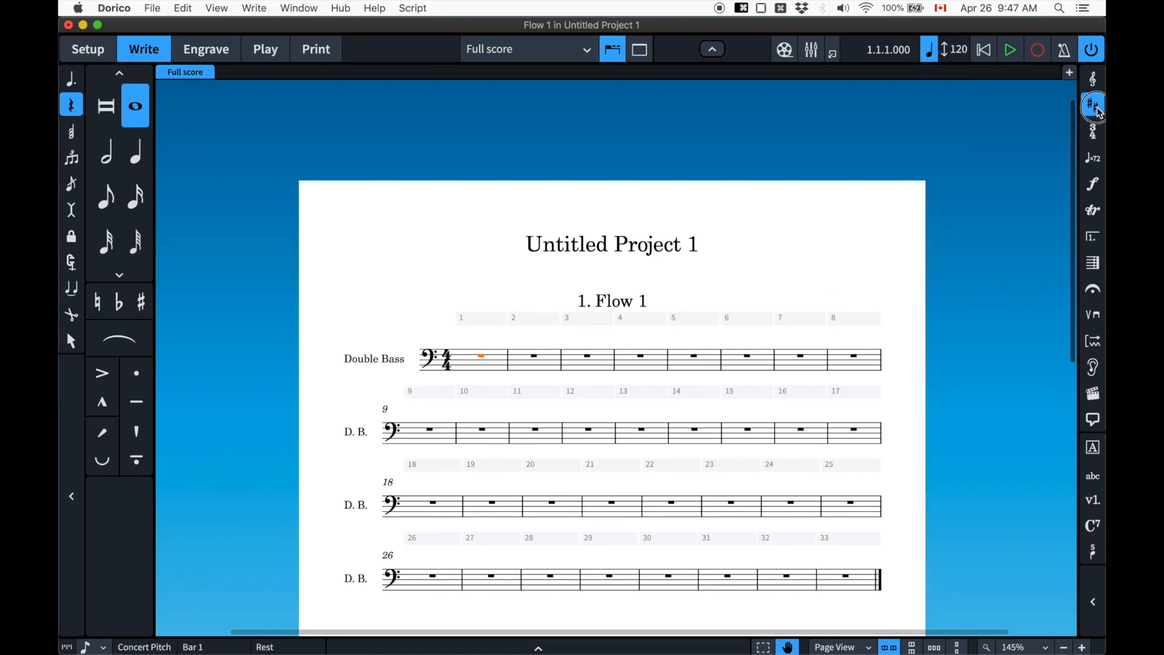
pyautogui.click(1093, 104)
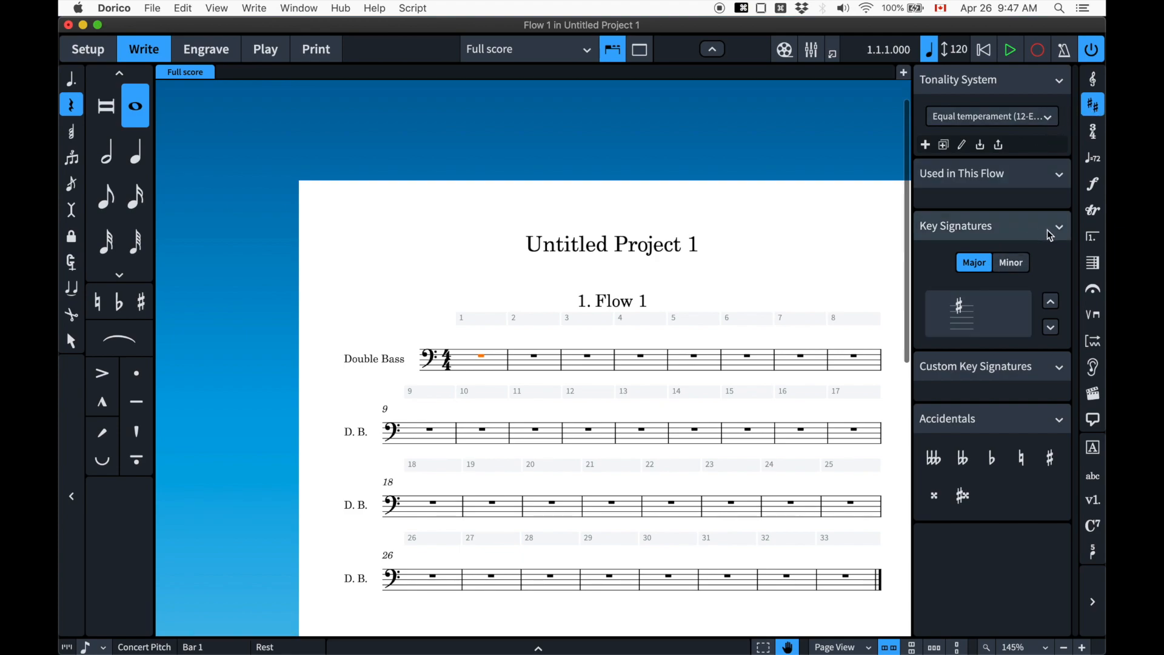
pyautogui.click(978, 313)
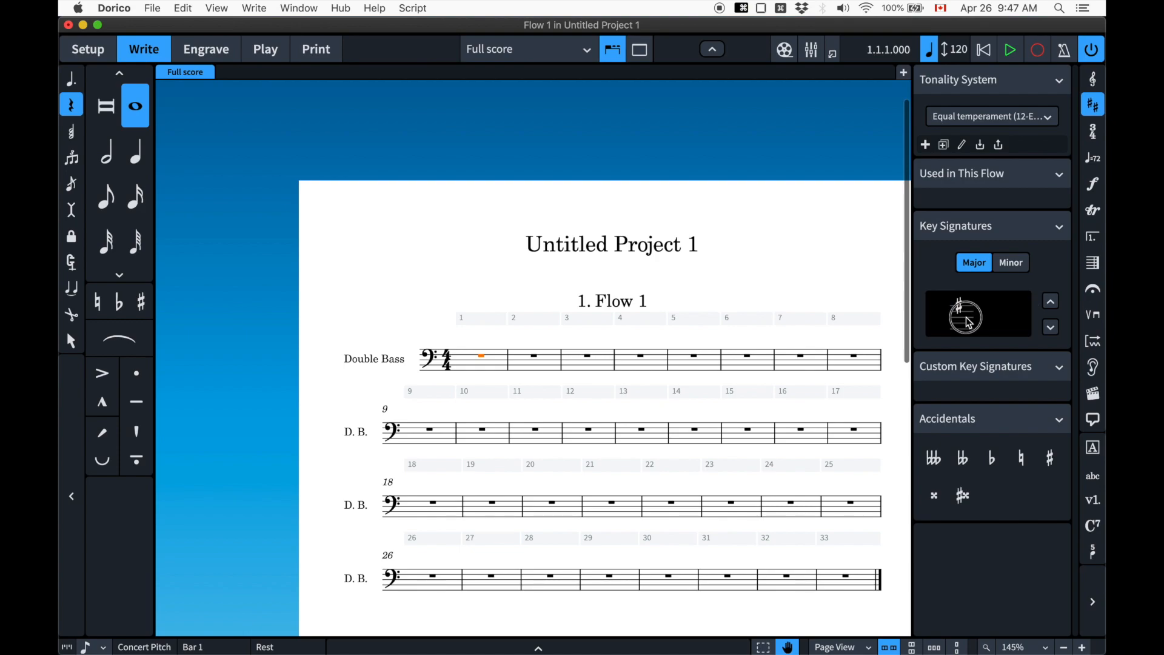
pyautogui.click(966, 312)
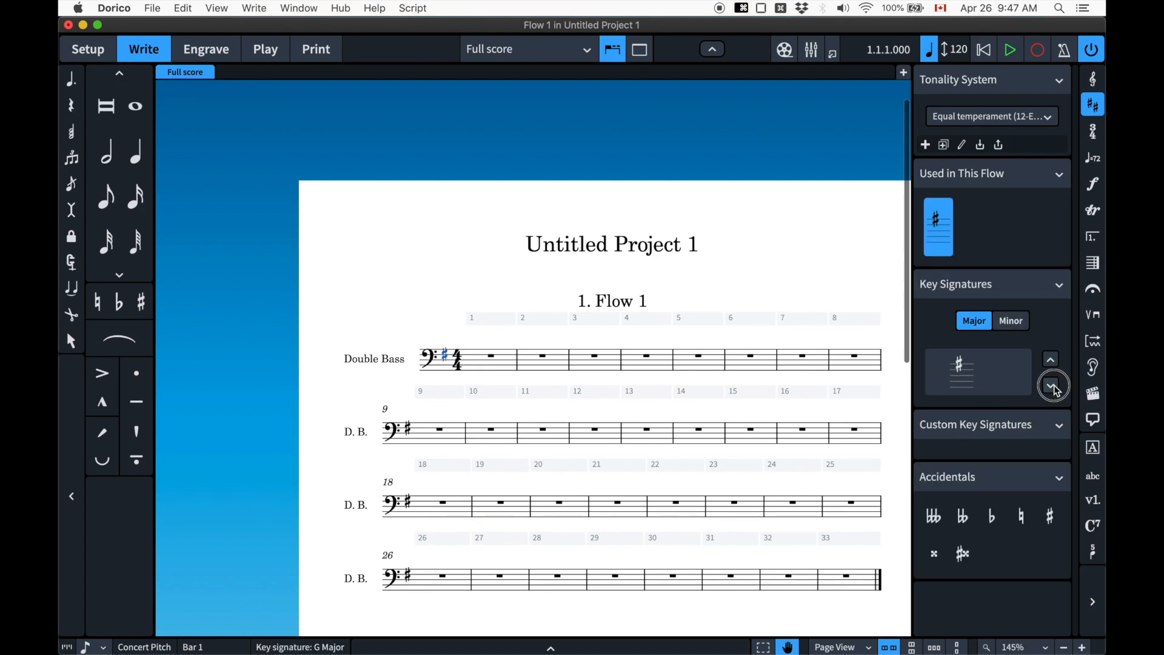
pyautogui.click(1050, 388)
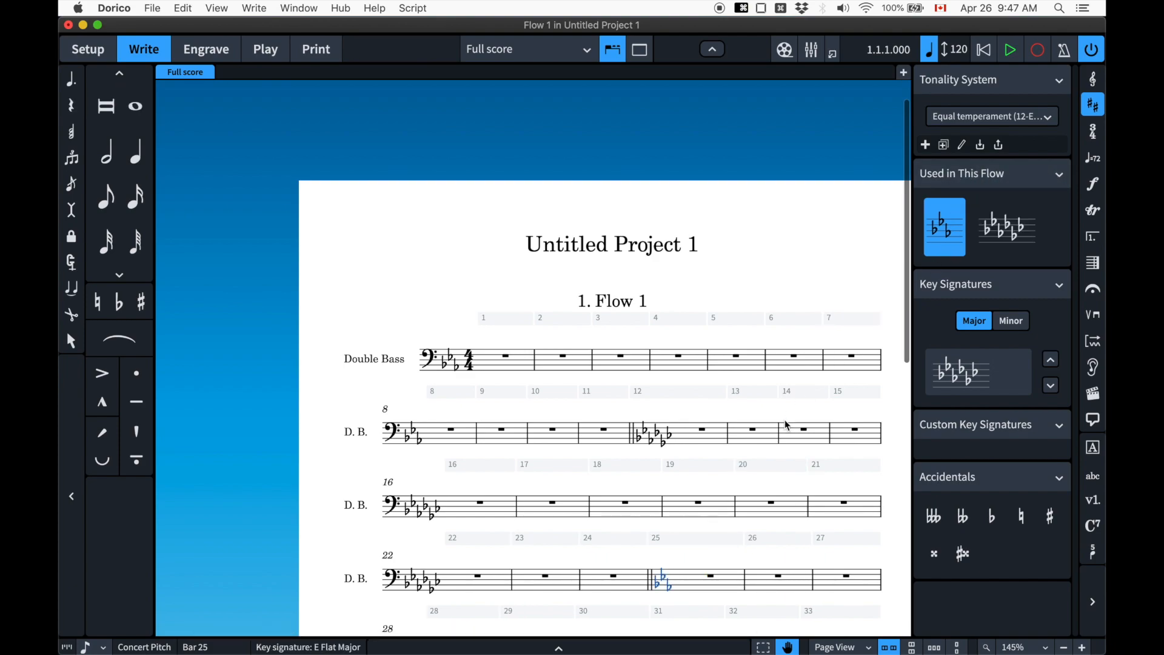
# Undo the stray key changes near bar 25 and bar 12 so E-flat major runs throughout
pyautogui.press('cmd+z')
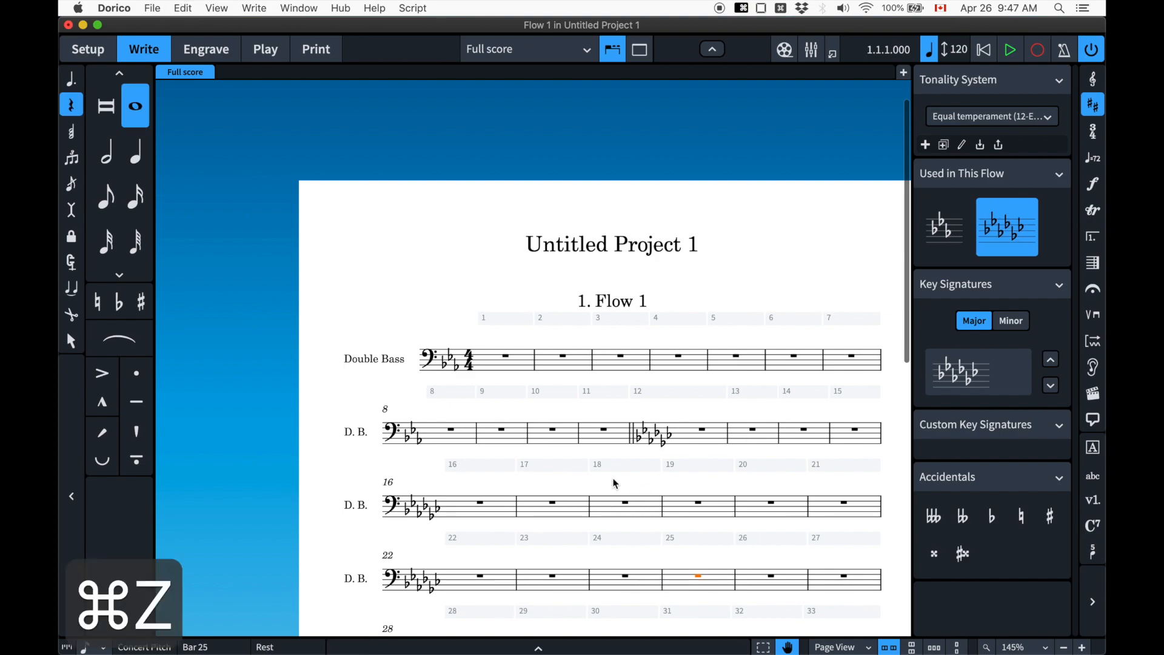
pyautogui.press('cmd+z')
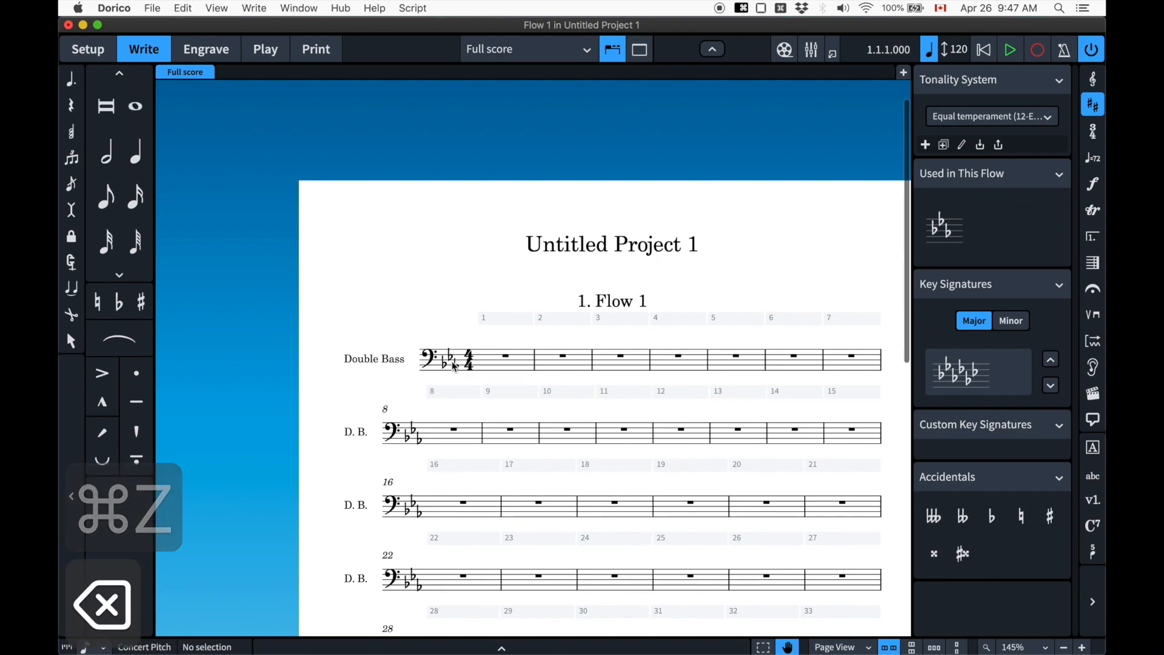